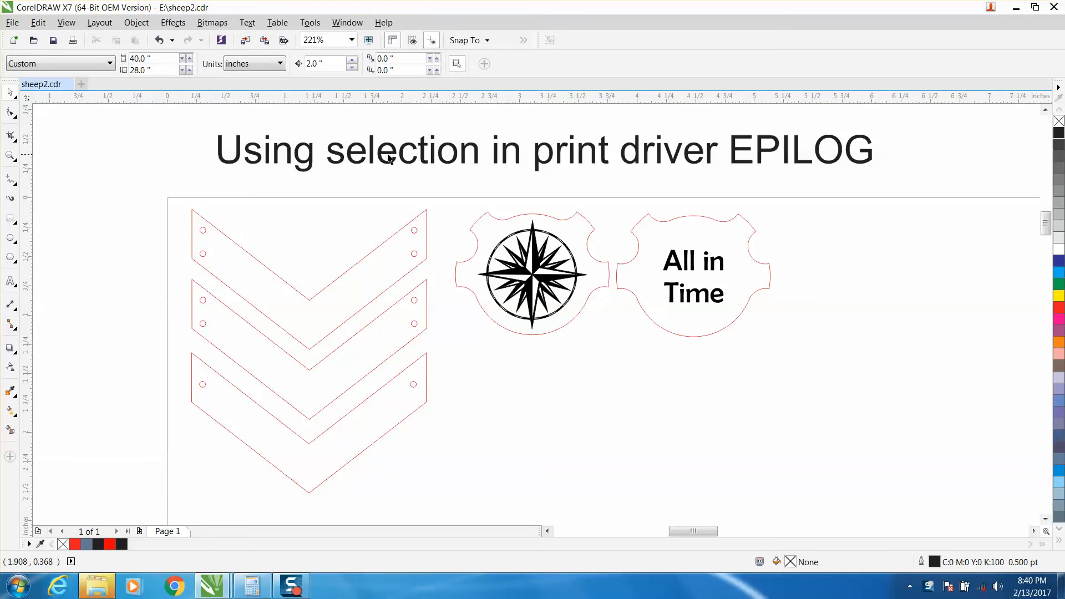
pyautogui.moveTo(273, 159)
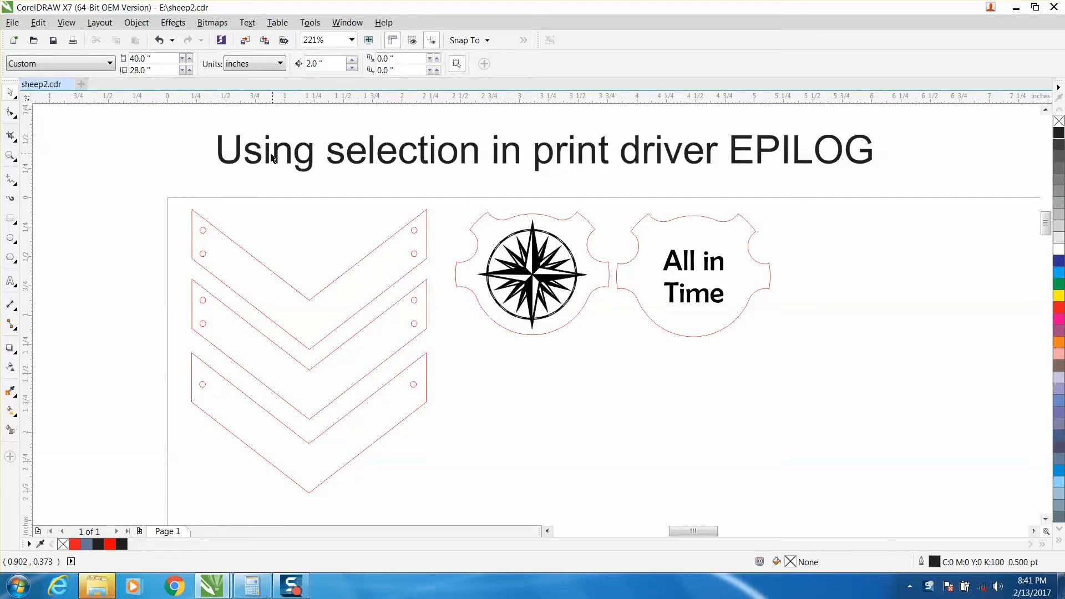
pyautogui.moveTo(384, 169)
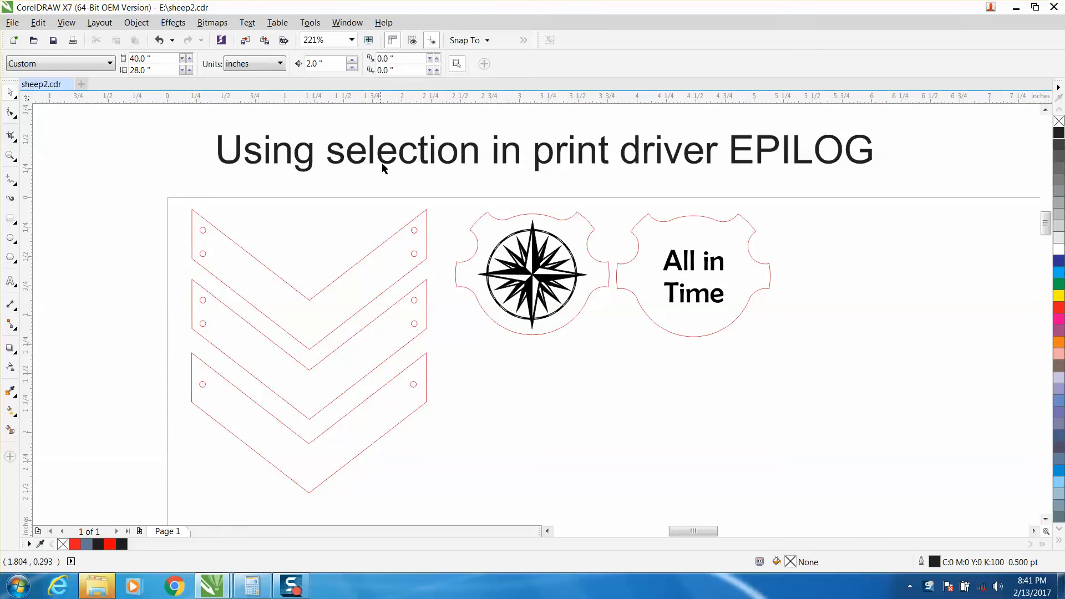
pyautogui.moveTo(629, 186)
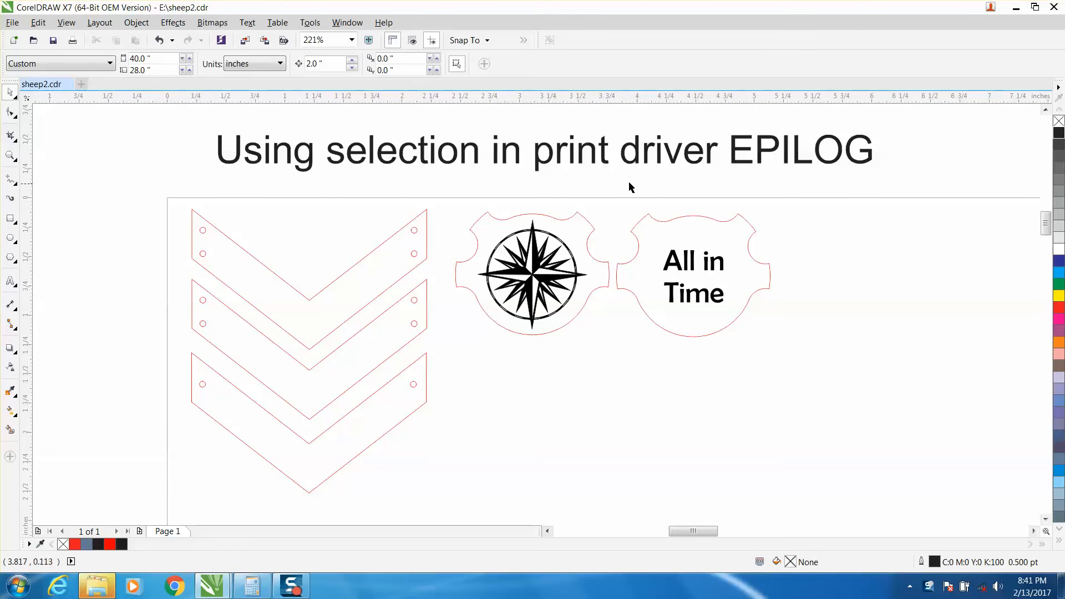
pyautogui.moveTo(748, 173)
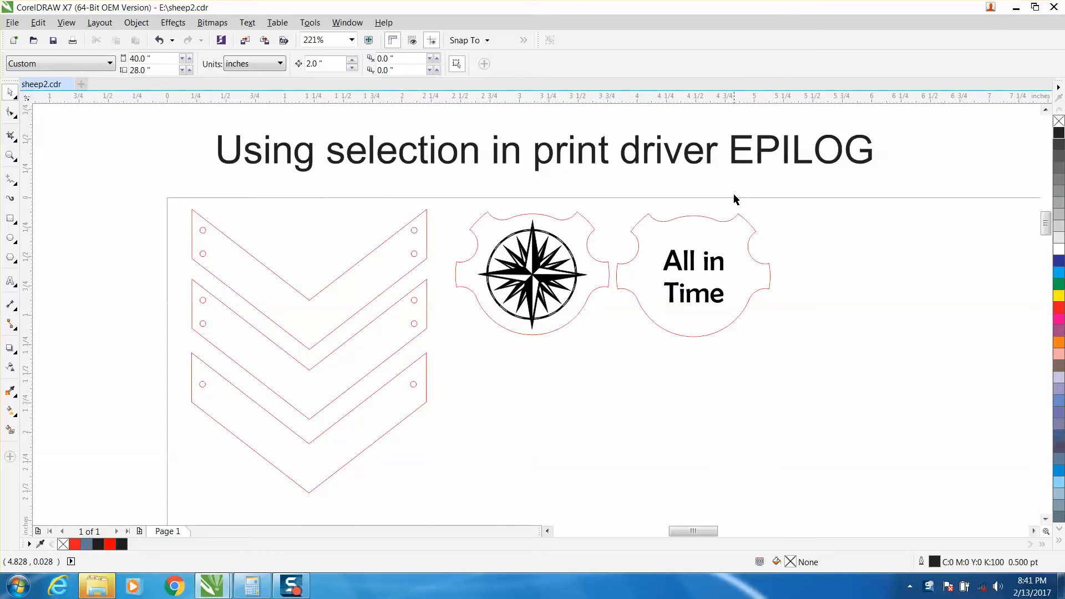
pyautogui.moveTo(734, 200)
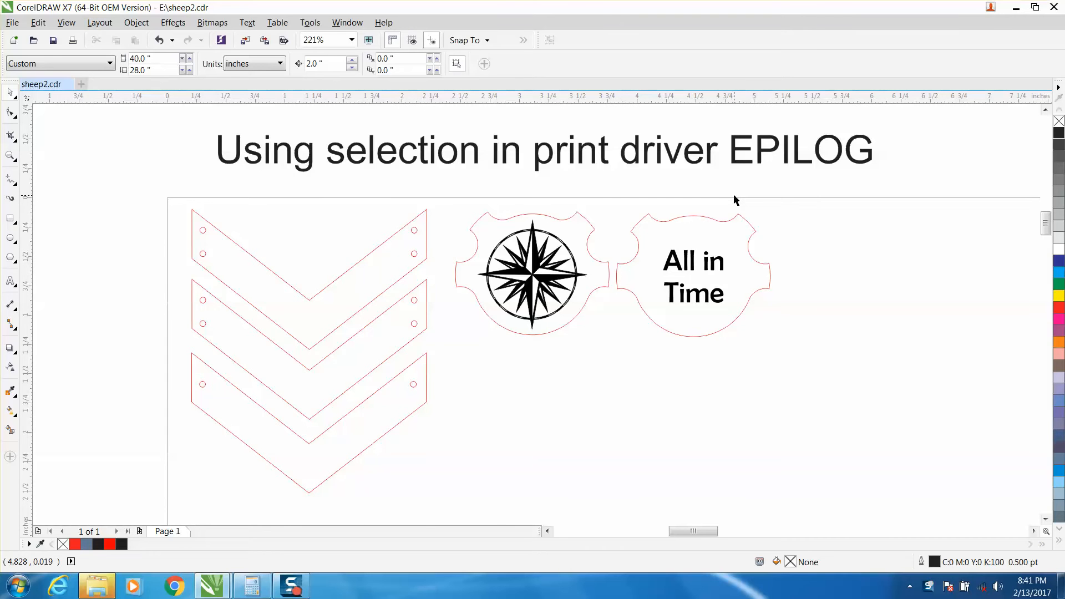
pyautogui.moveTo(735, 172)
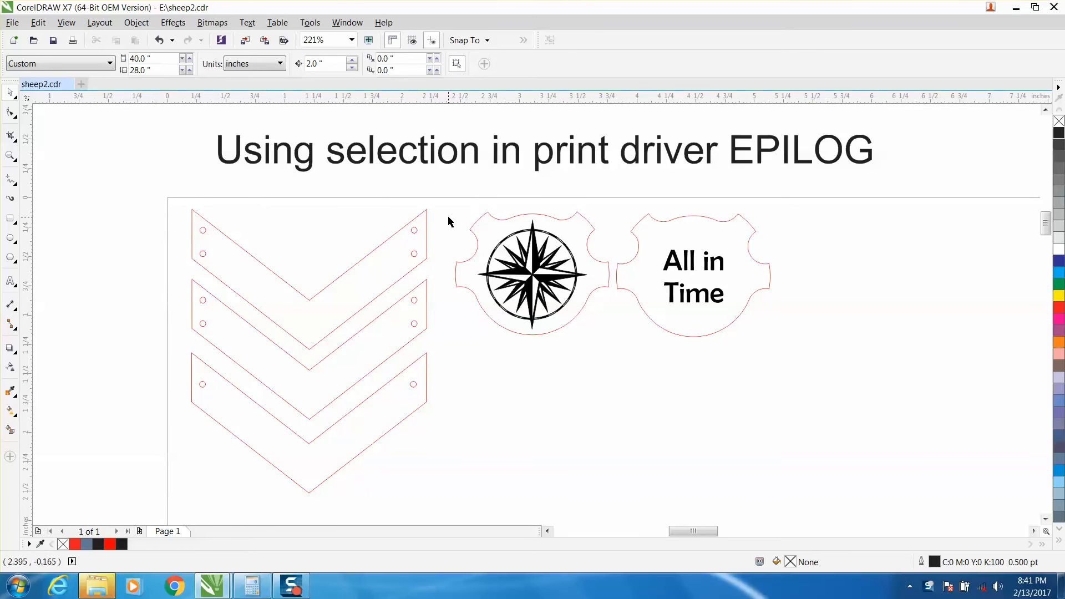
pyautogui.moveTo(25, 160)
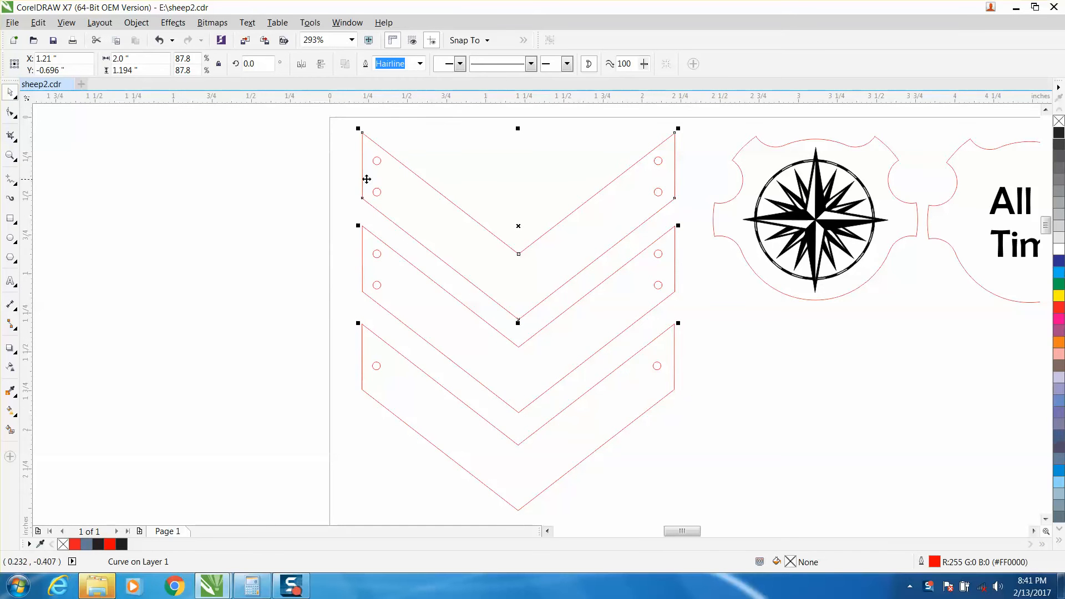
pyautogui.moveTo(10, 93)
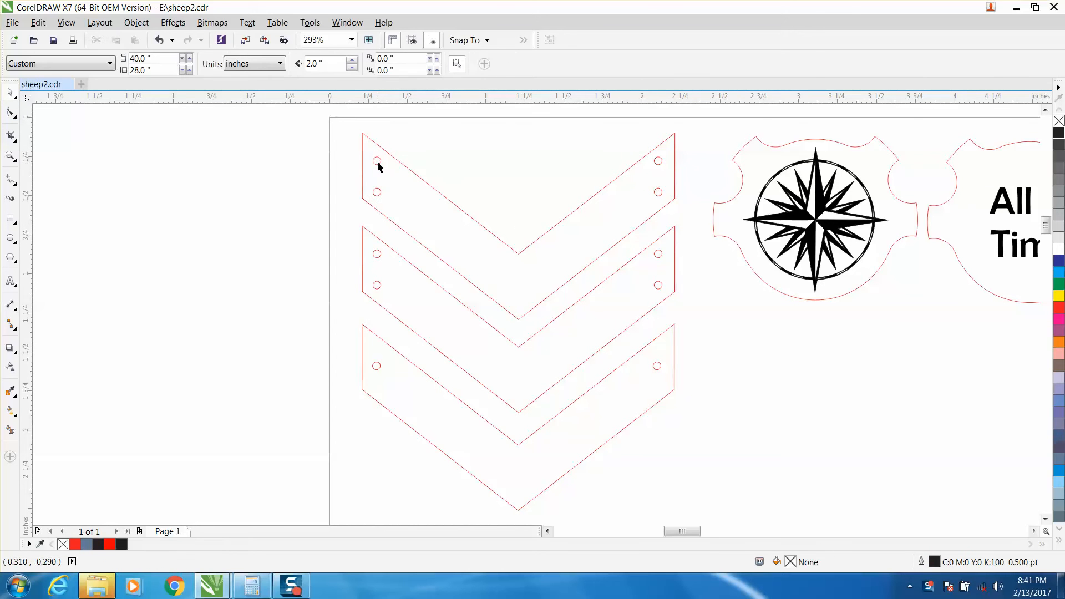
# Select the top chevron piece's red hairline outline to inspect it.
pyautogui.click(375, 160)
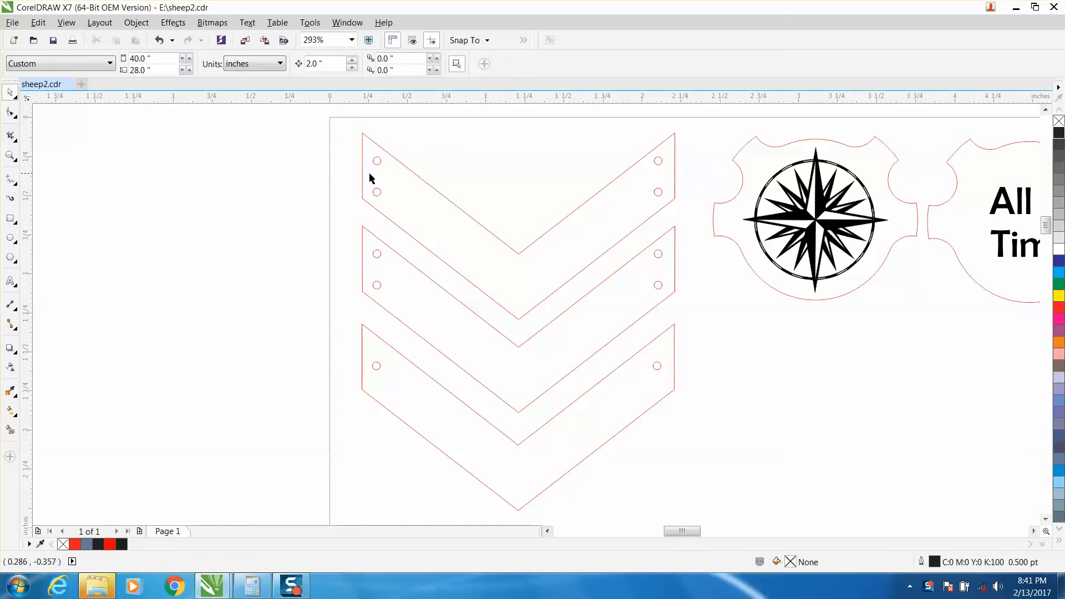
pyautogui.moveTo(361, 158)
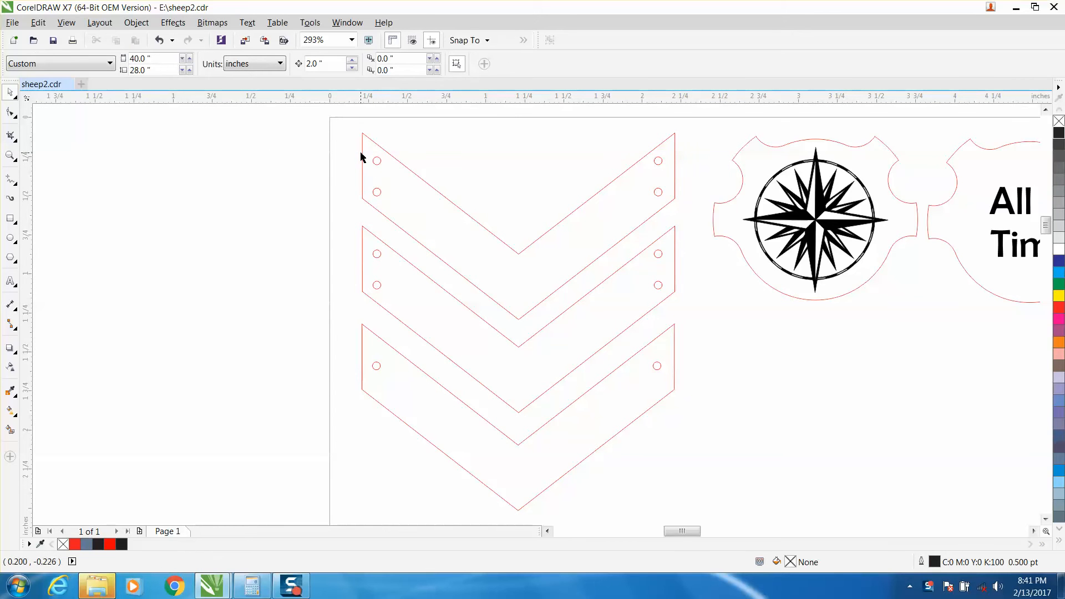
pyautogui.moveTo(375, 160)
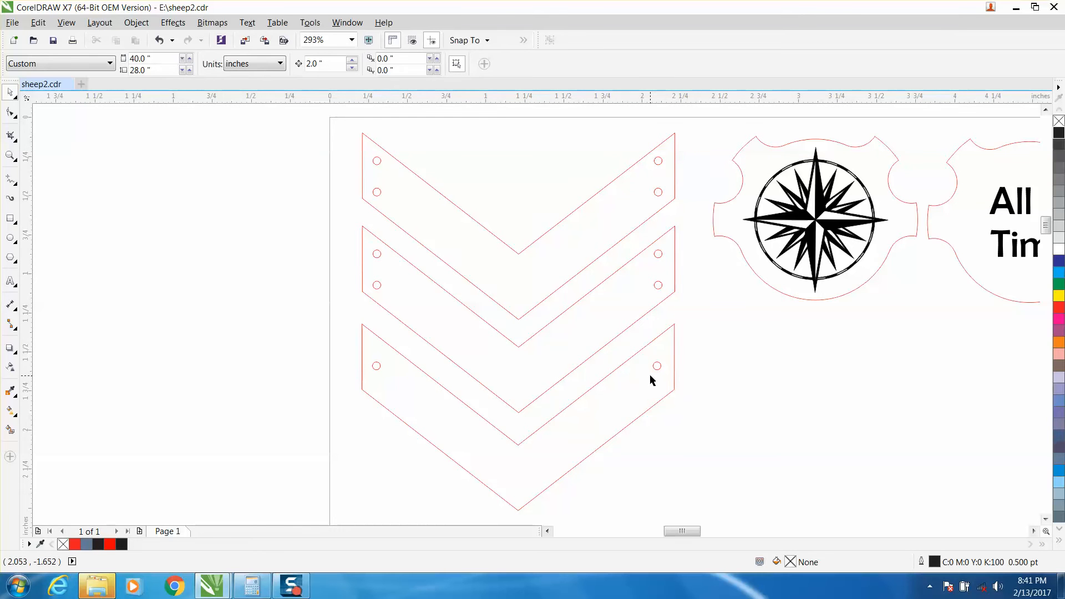
pyautogui.moveTo(360, 234)
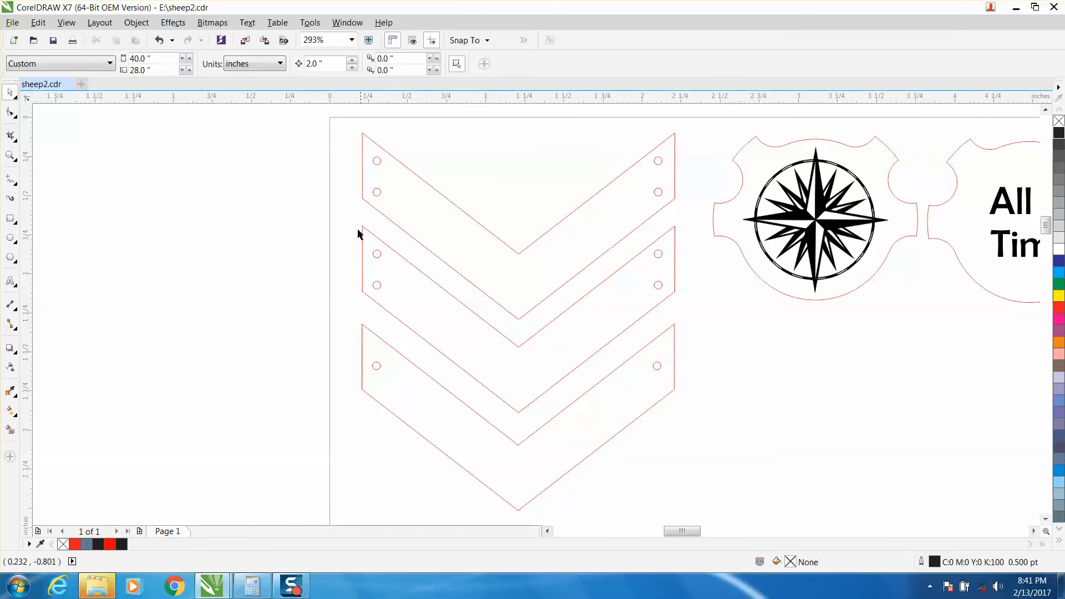
pyautogui.moveTo(379, 151)
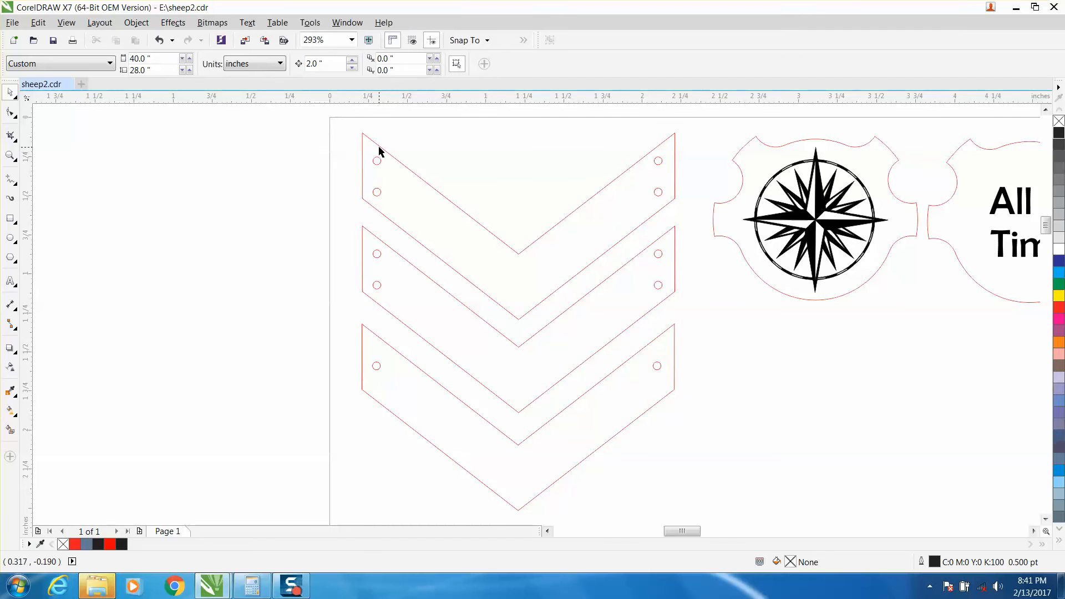
pyautogui.click(381, 146)
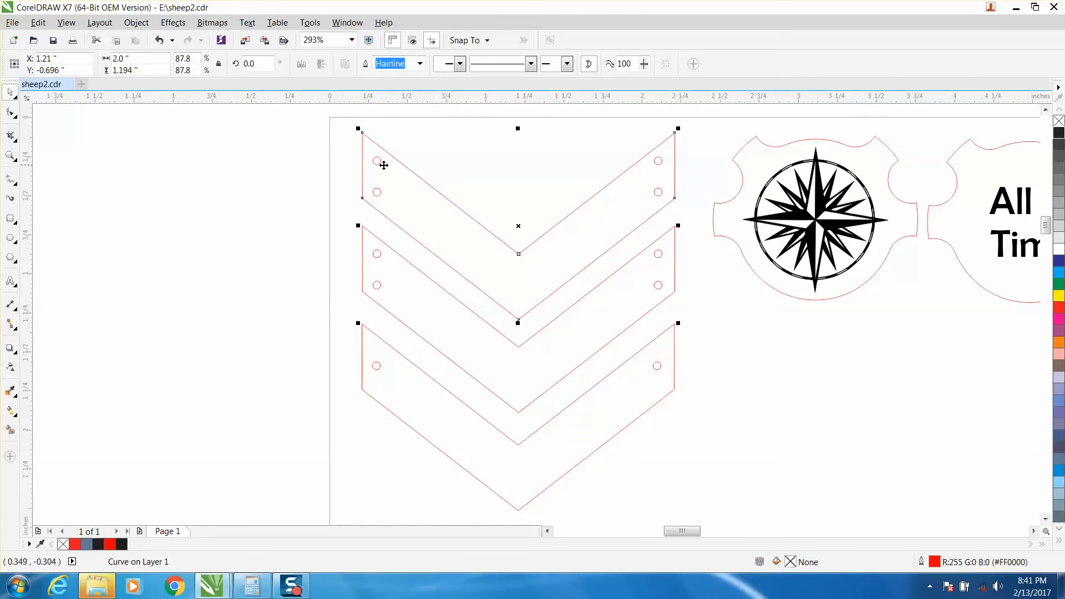
pyautogui.moveTo(342, 169)
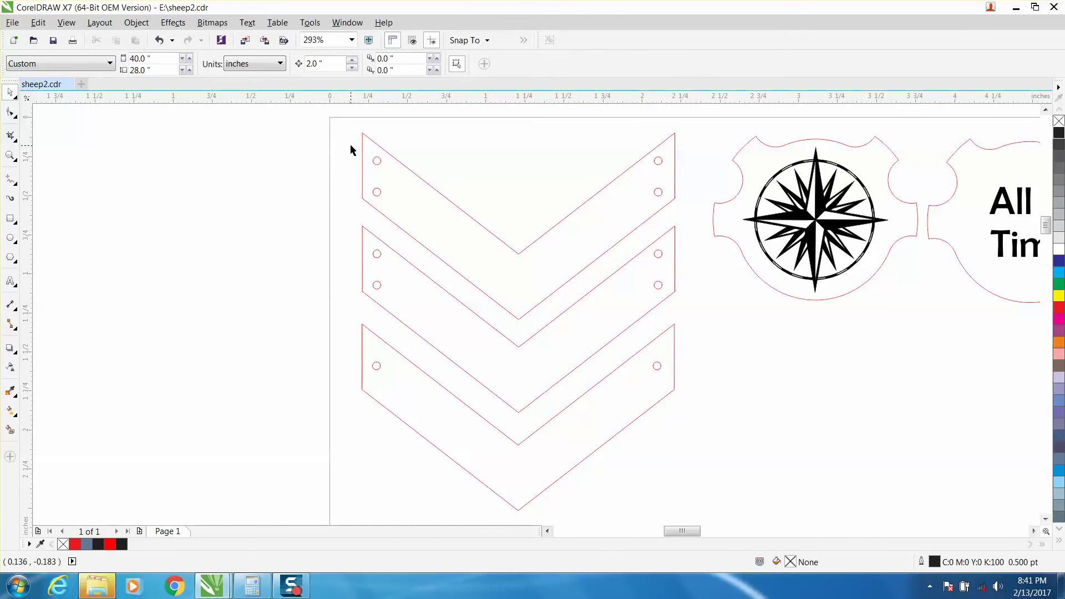
# Marquee-select the six small hole circles on the chevrons, leaving the outlines unselected.
pyautogui.moveTo(352, 143); pyautogui.dragTo(516, 382)
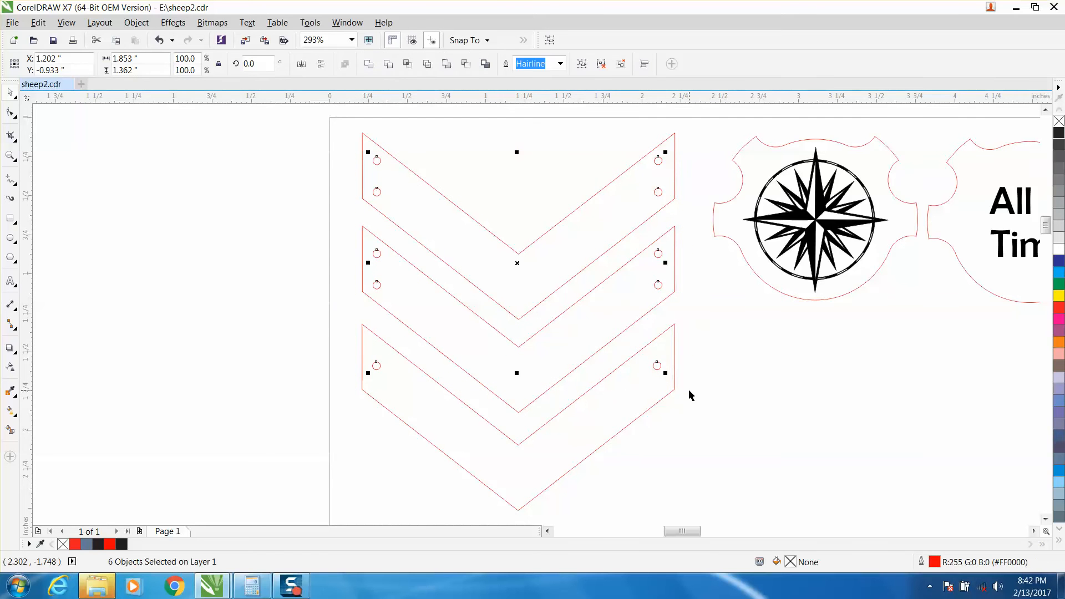
pyautogui.moveTo(632, 405)
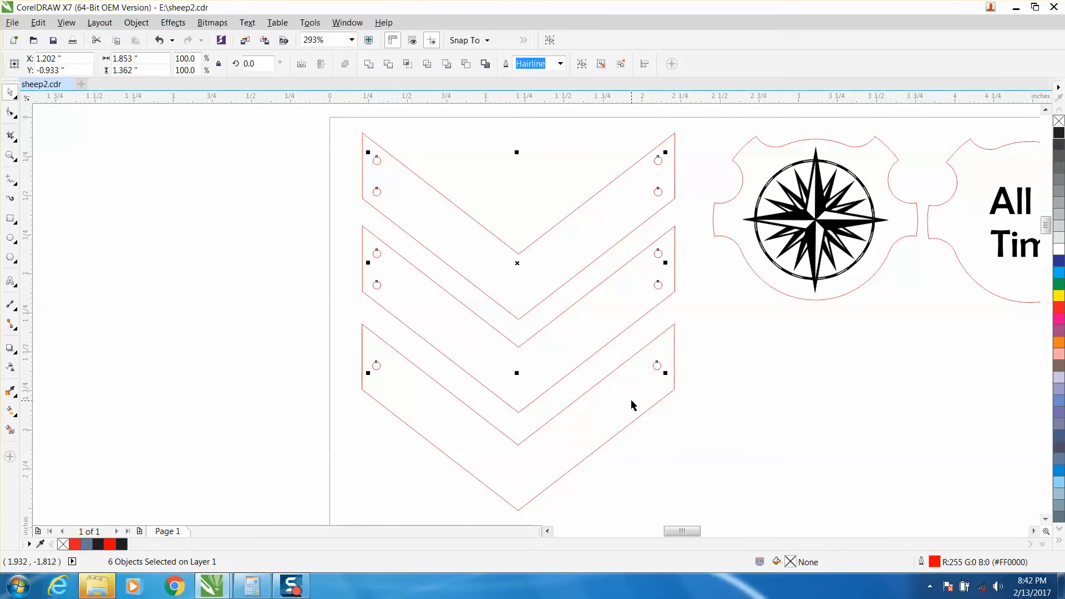
pyautogui.moveTo(215, 519)
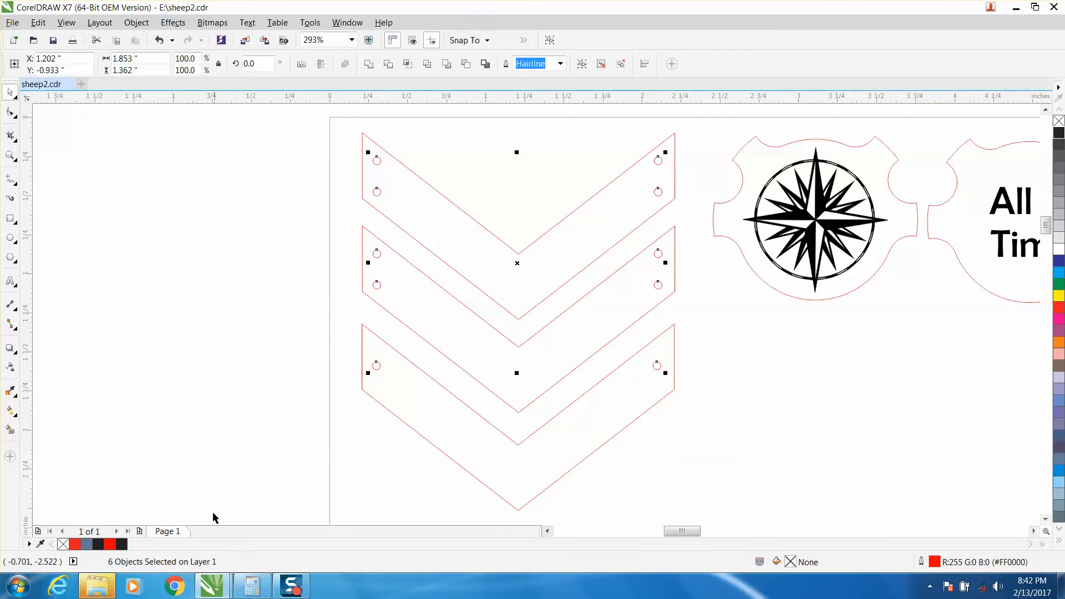
pyautogui.moveTo(117, 571)
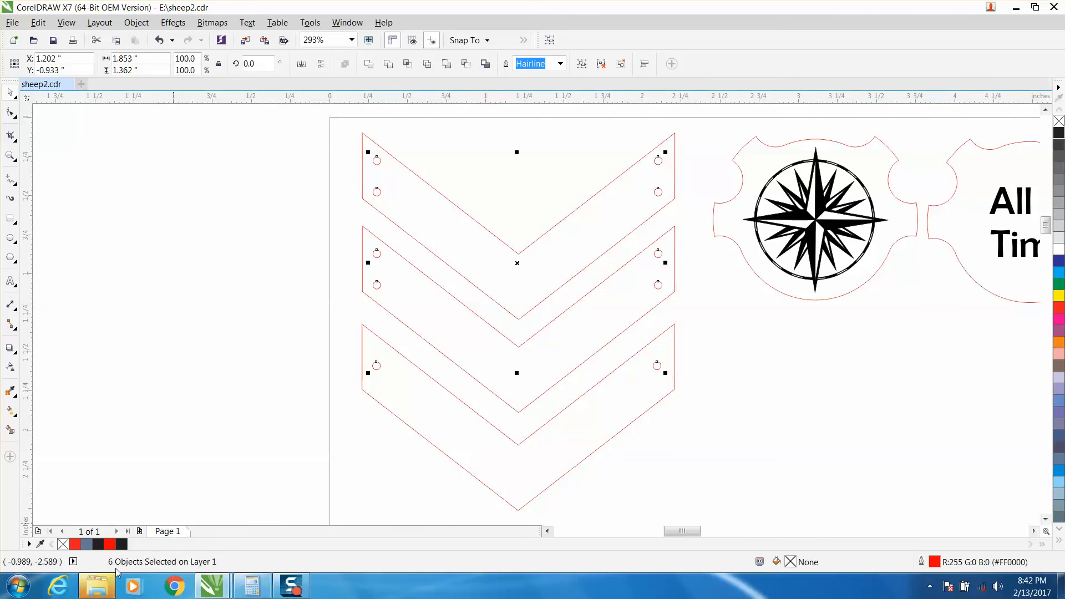
pyautogui.moveTo(366, 212)
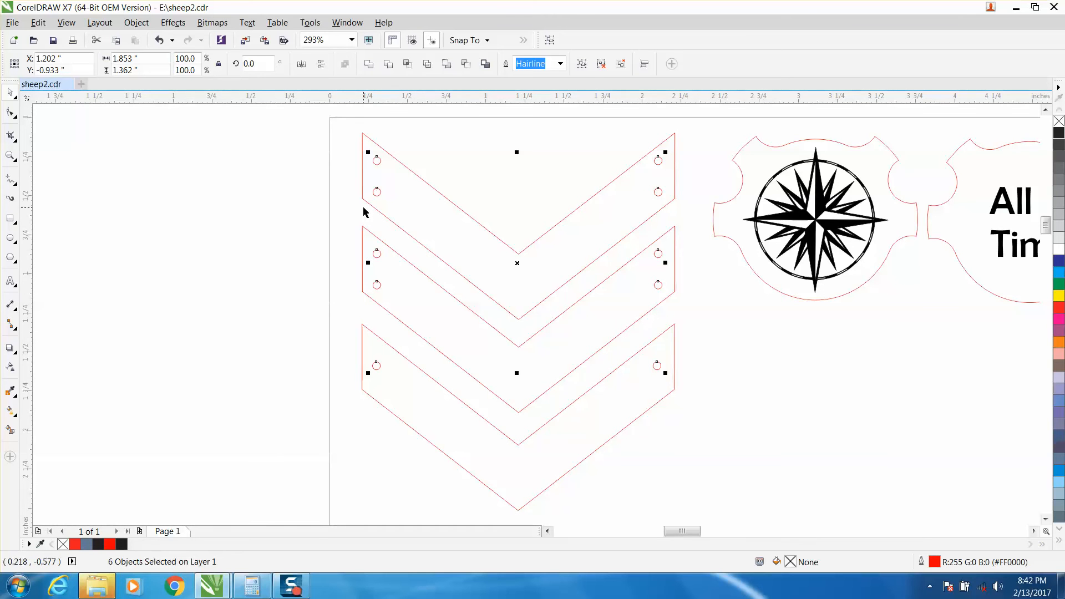
pyautogui.moveTo(373, 240)
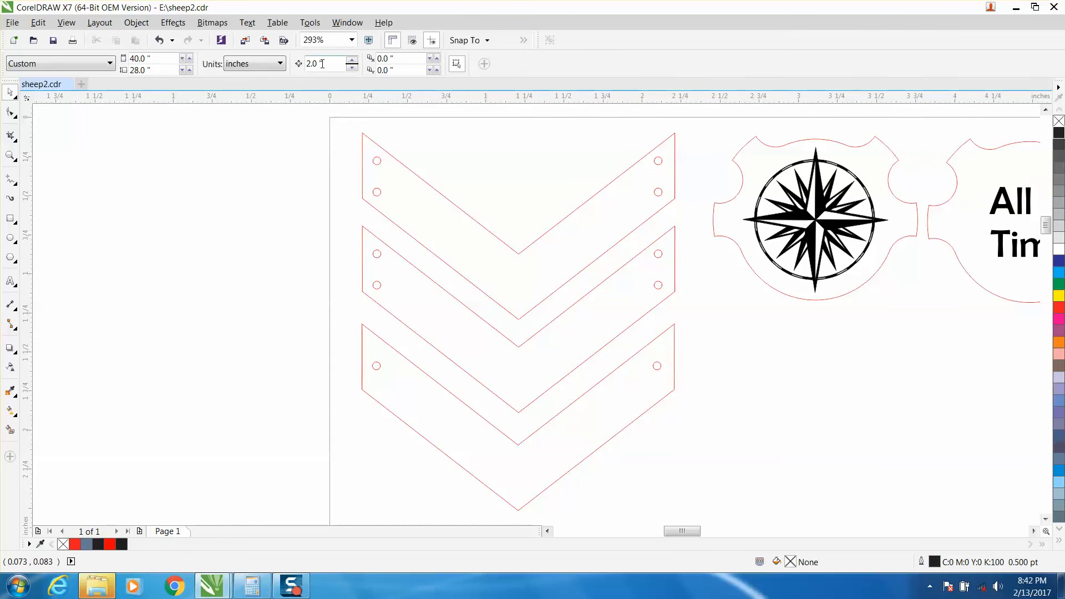
pyautogui.moveTo(351, 147)
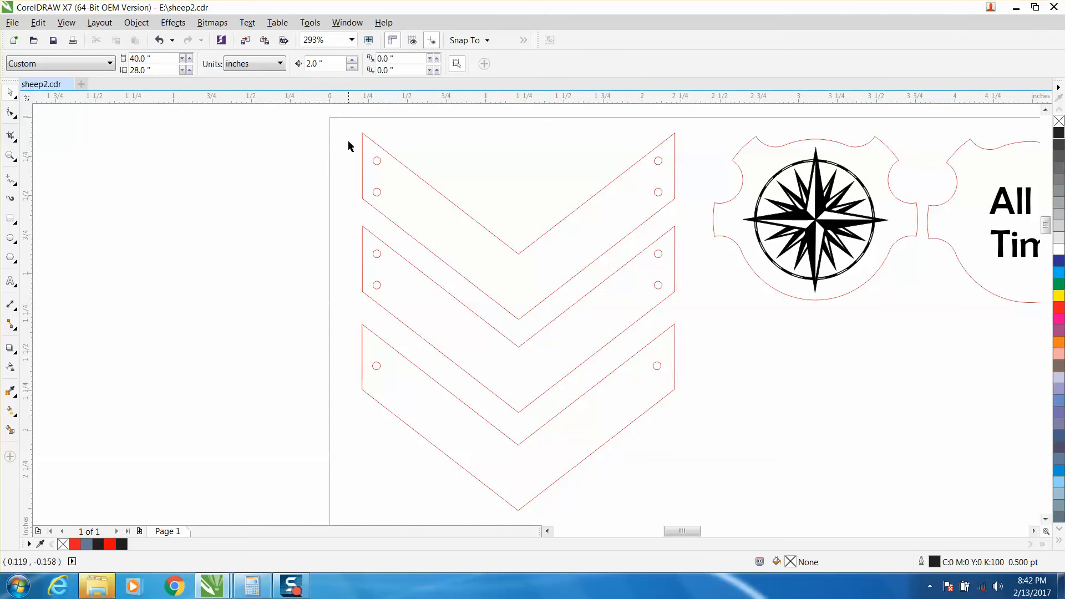
pyautogui.moveTo(347, 141); pyautogui.dragTo(678, 407)
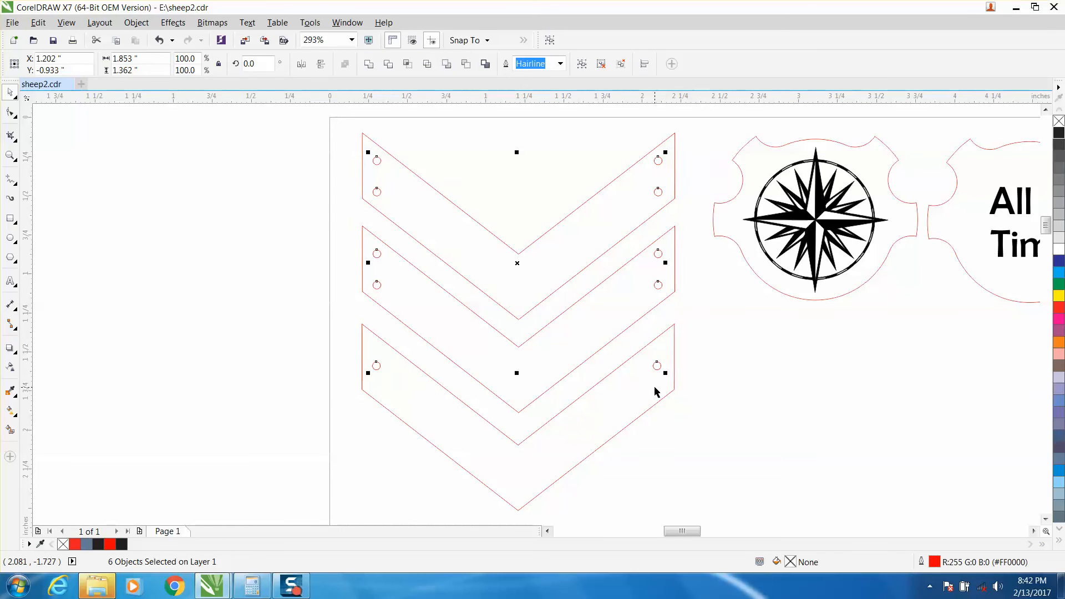
pyautogui.moveTo(515, 265); pyautogui.dragTo(68, 266)
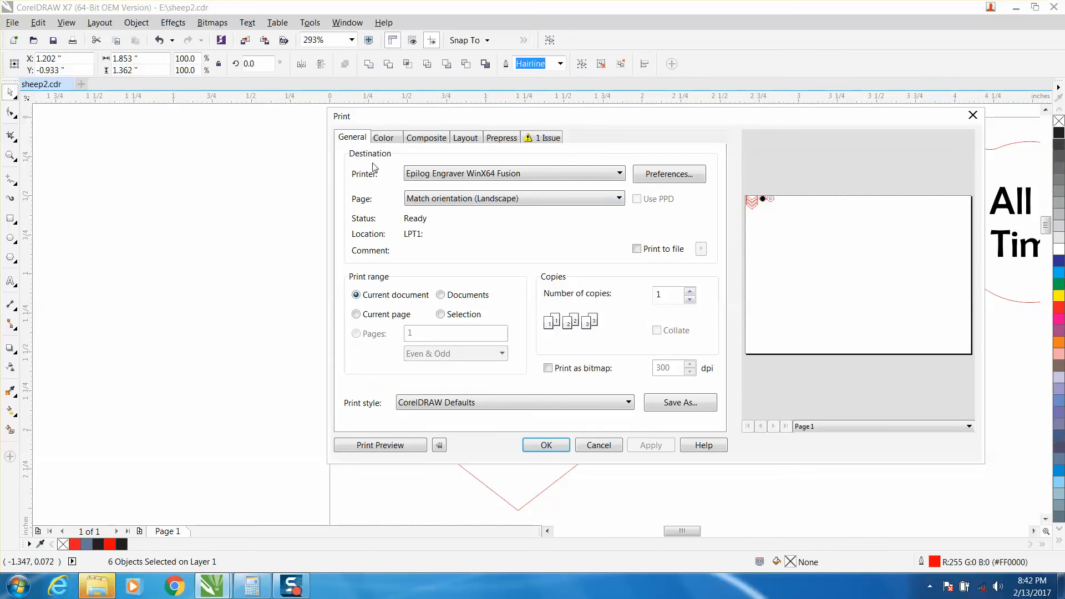
# Limit the Epilog print range to Selection and bring up the engraver's driver properties.
pyautogui.click(440, 315)
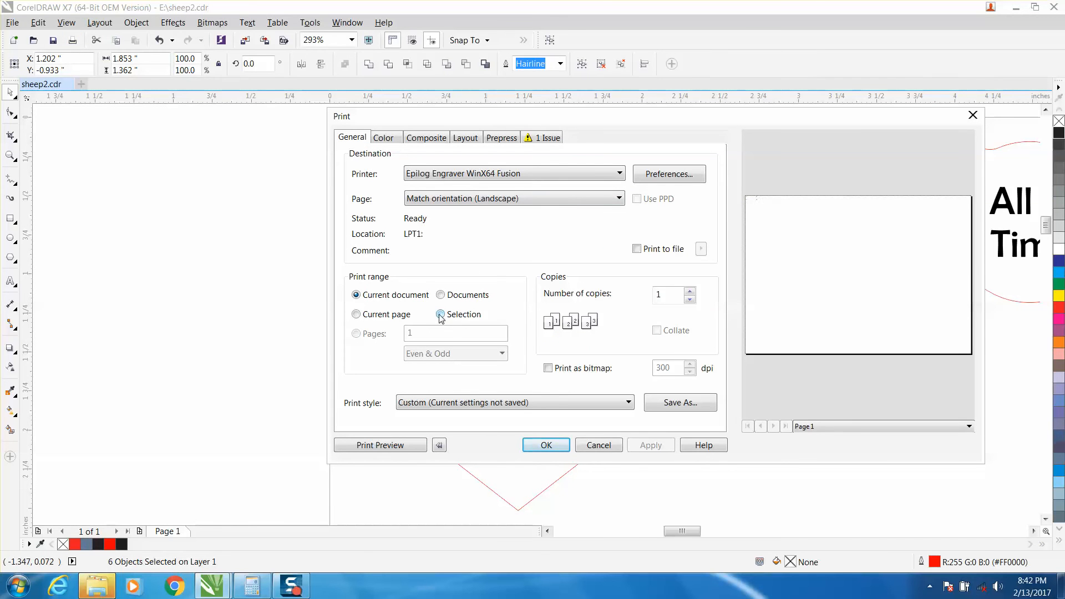
pyautogui.click(440, 315)
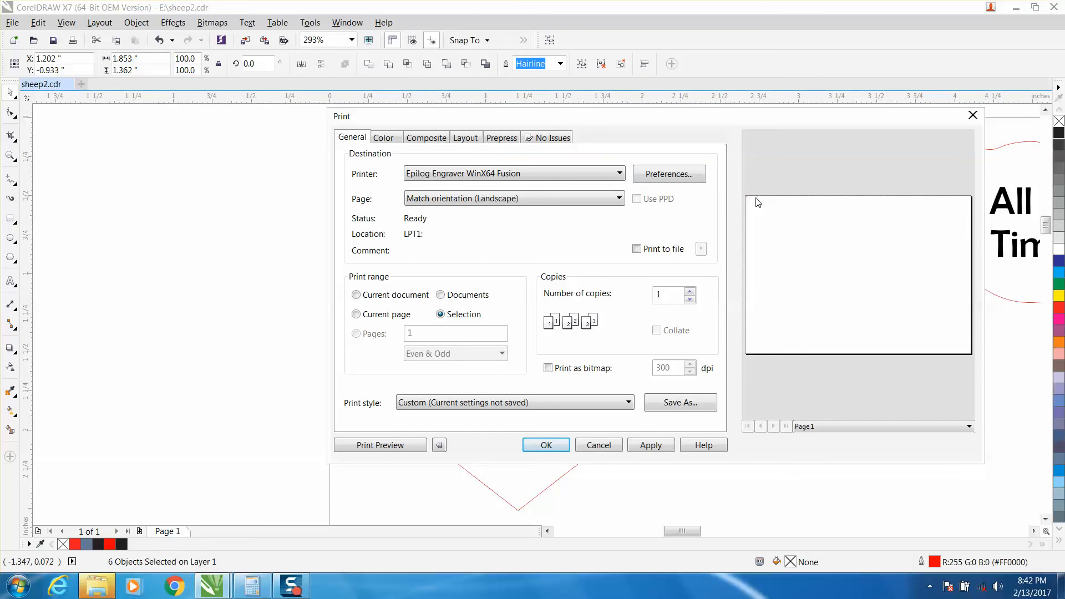
pyautogui.click(668, 173)
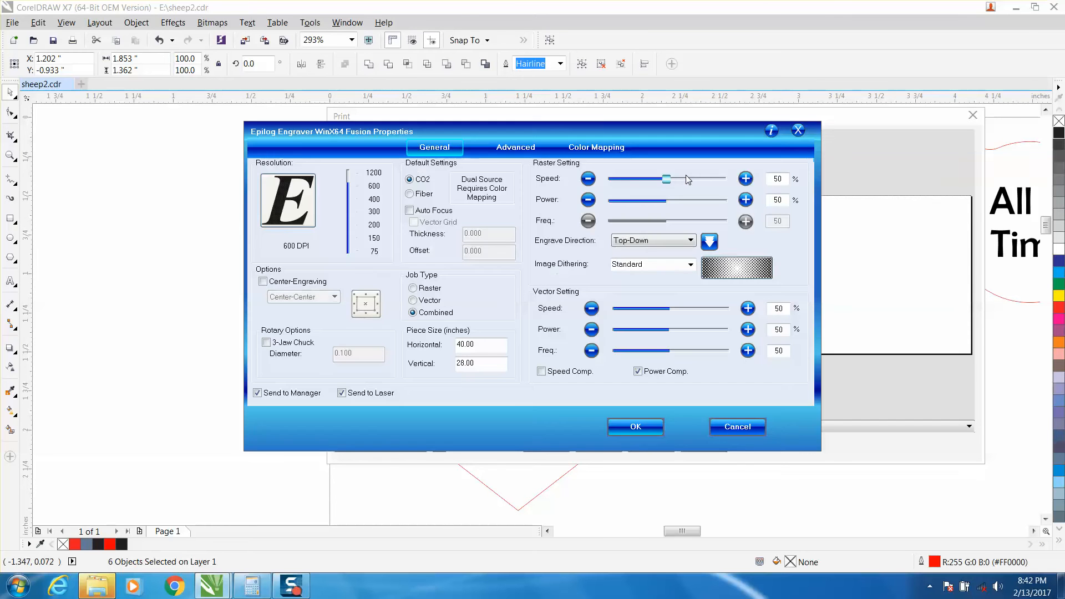
# Cancel the Epilog properties and close the Print dialog, keeping the six holes selected.
pyautogui.click(410, 300)
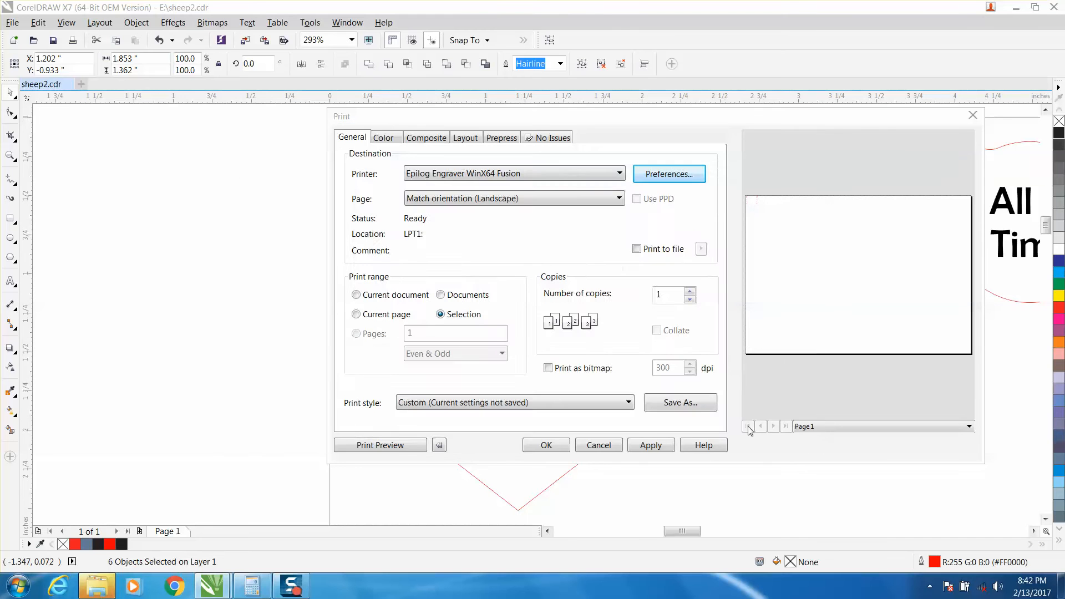
pyautogui.click(598, 445)
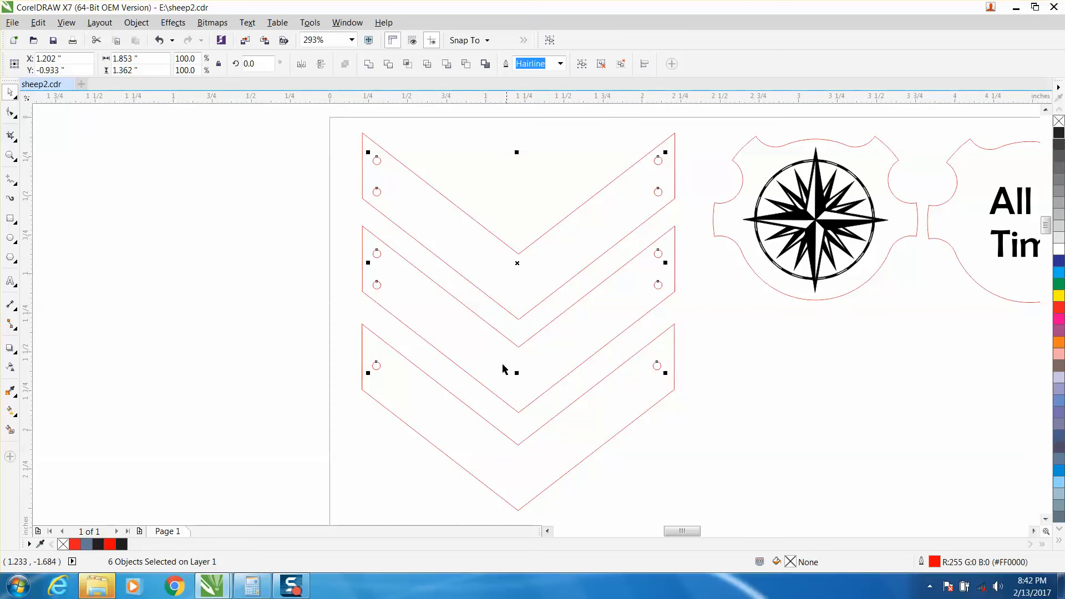
pyautogui.moveTo(516, 359)
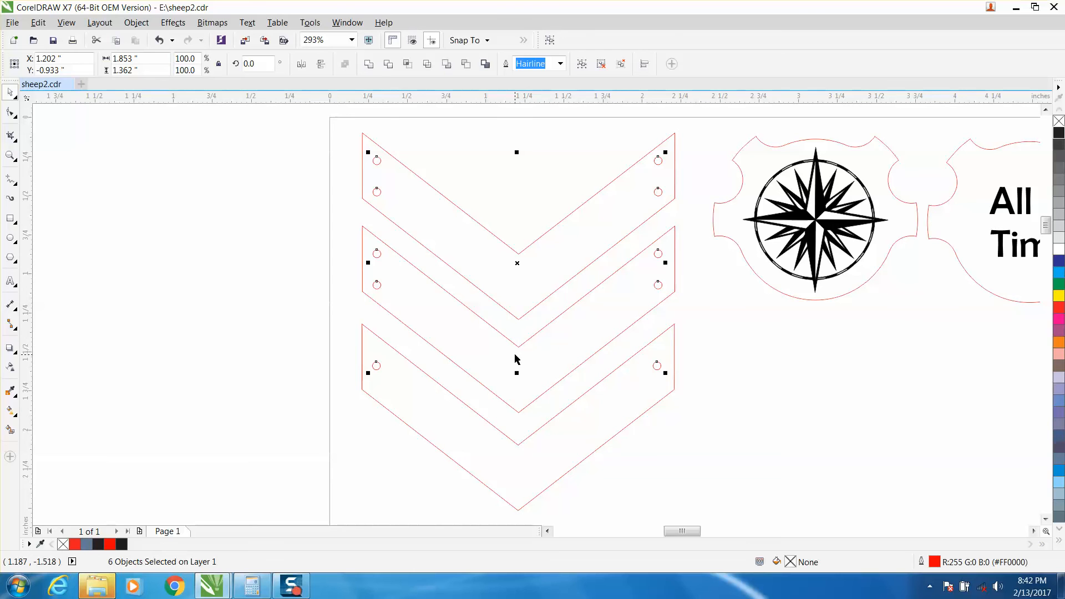
pyautogui.click(517, 360)
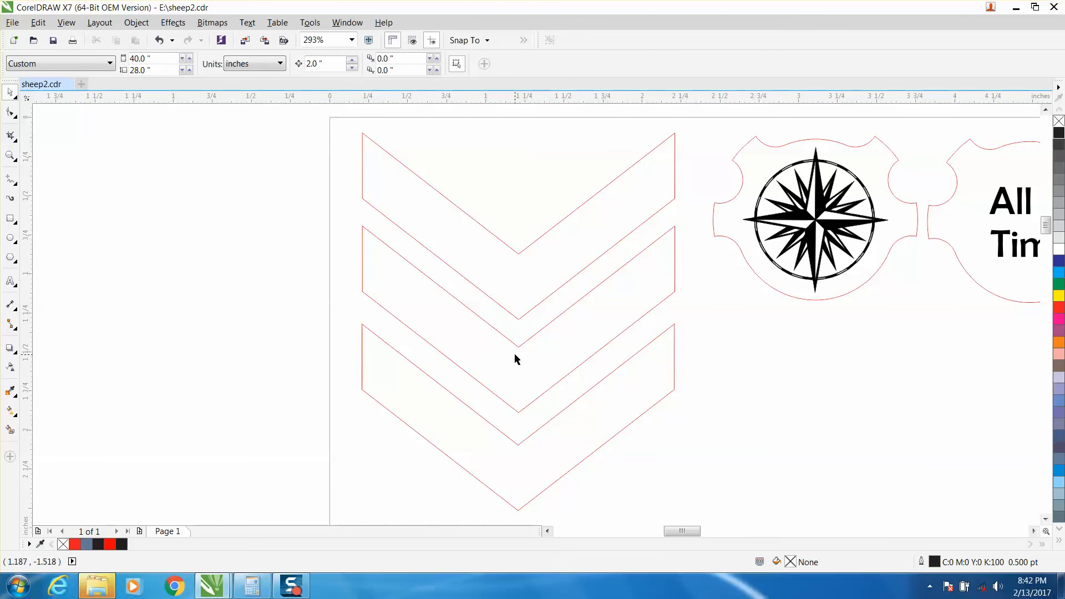
pyautogui.moveTo(524, 275)
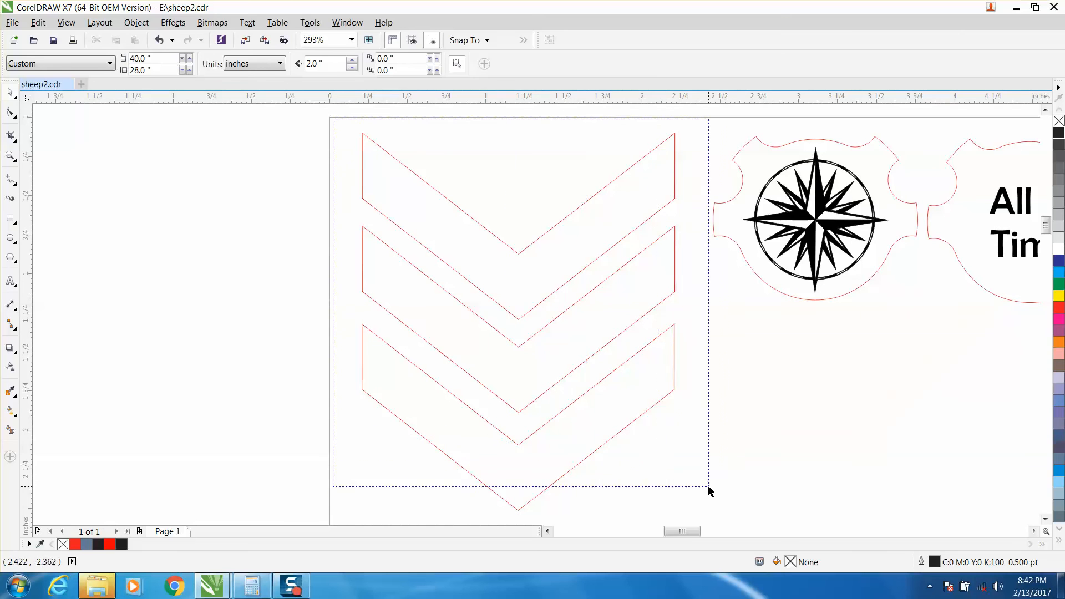
pyautogui.click(519, 272)
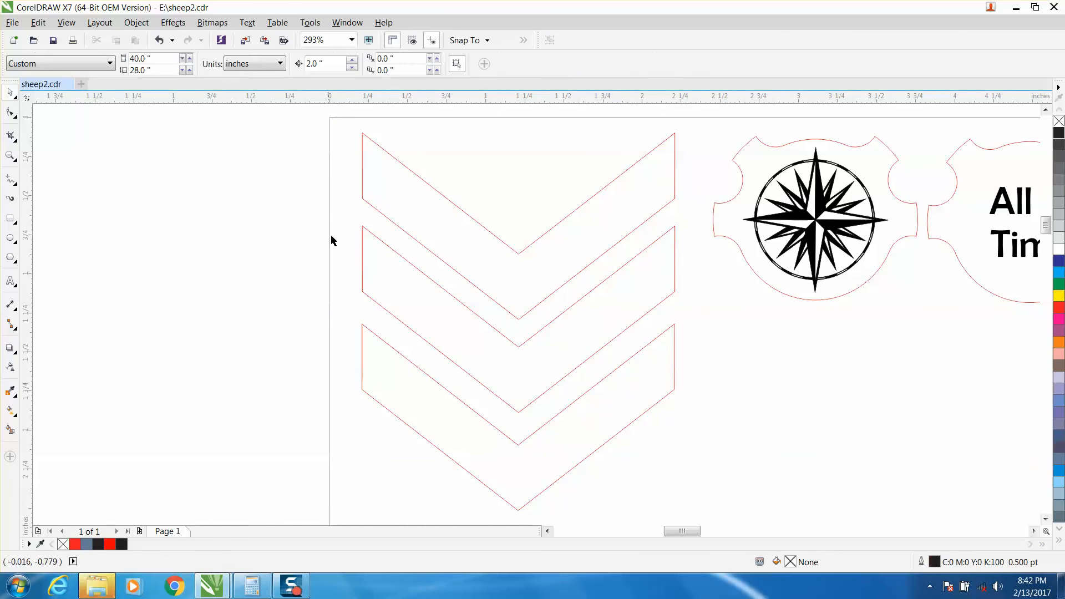
pyautogui.moveTo(382, 165)
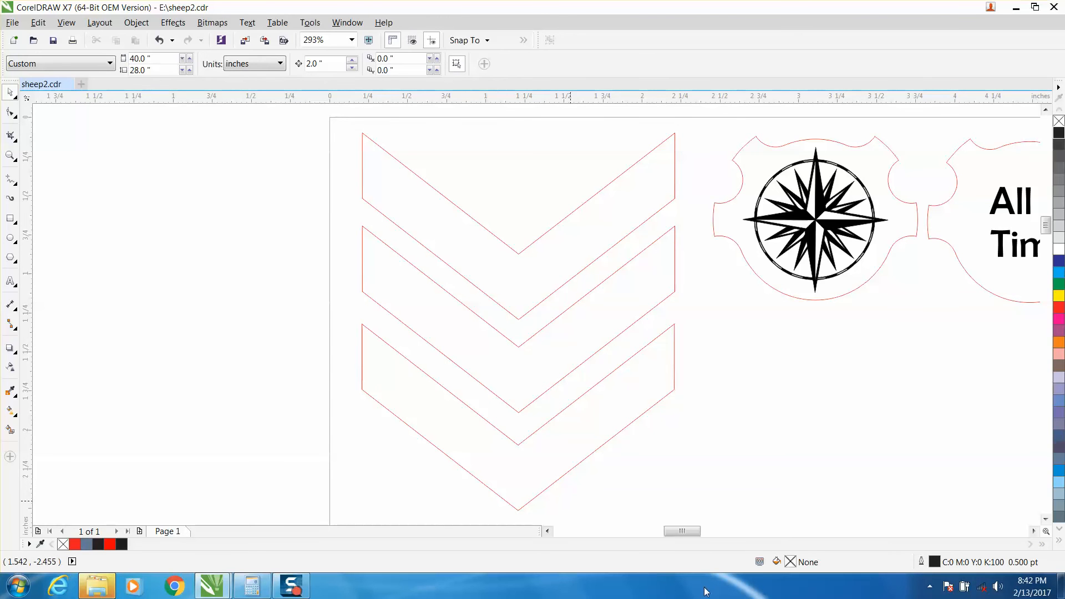
pyautogui.moveTo(681, 531); pyautogui.dragTo(698, 531)
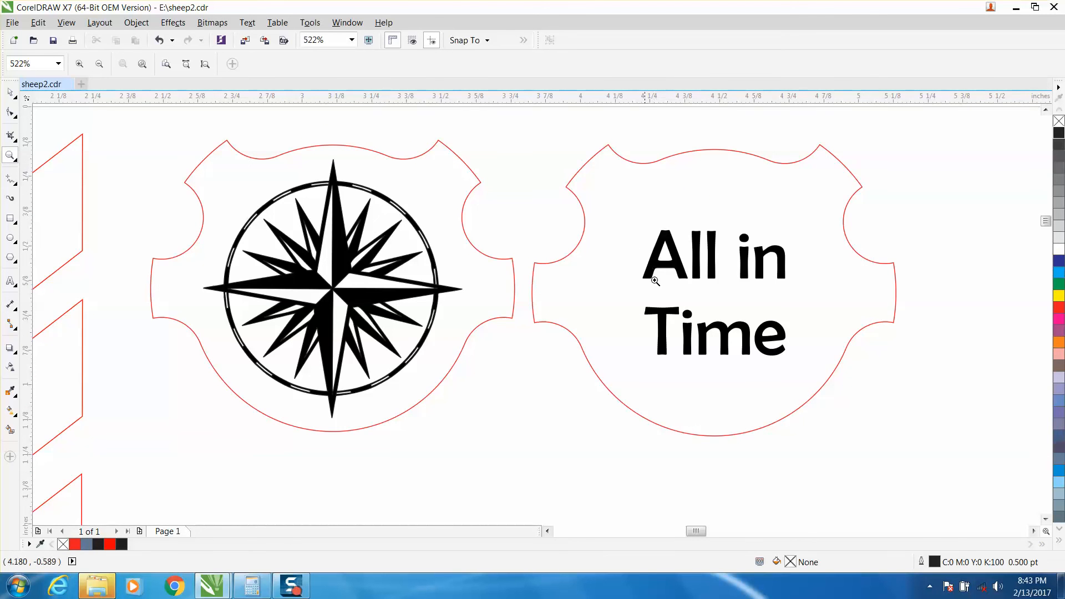
pyautogui.moveTo(33, 112)
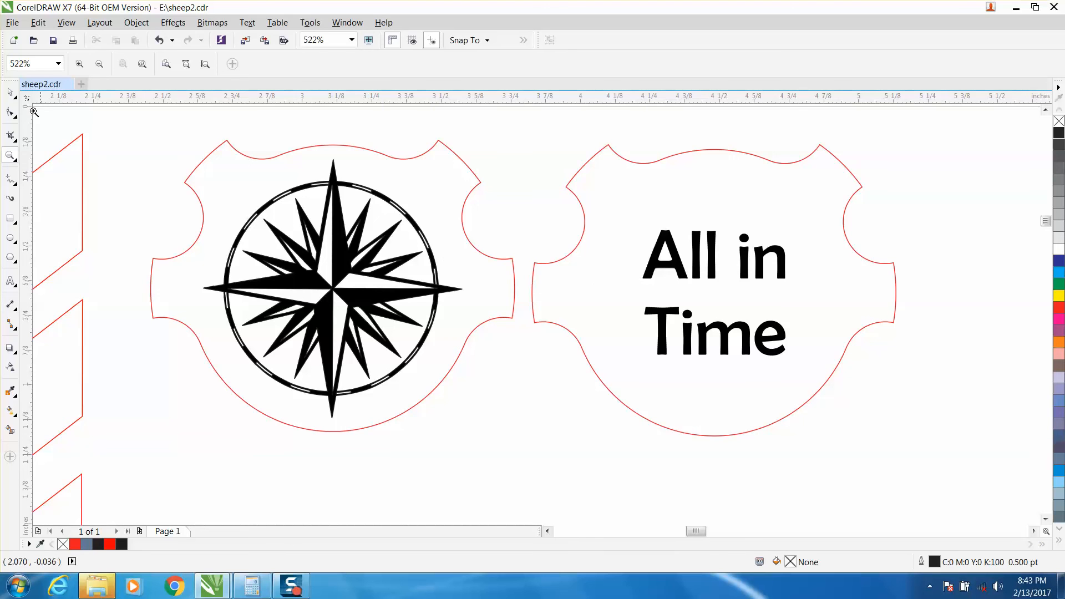
pyautogui.click(333, 286)
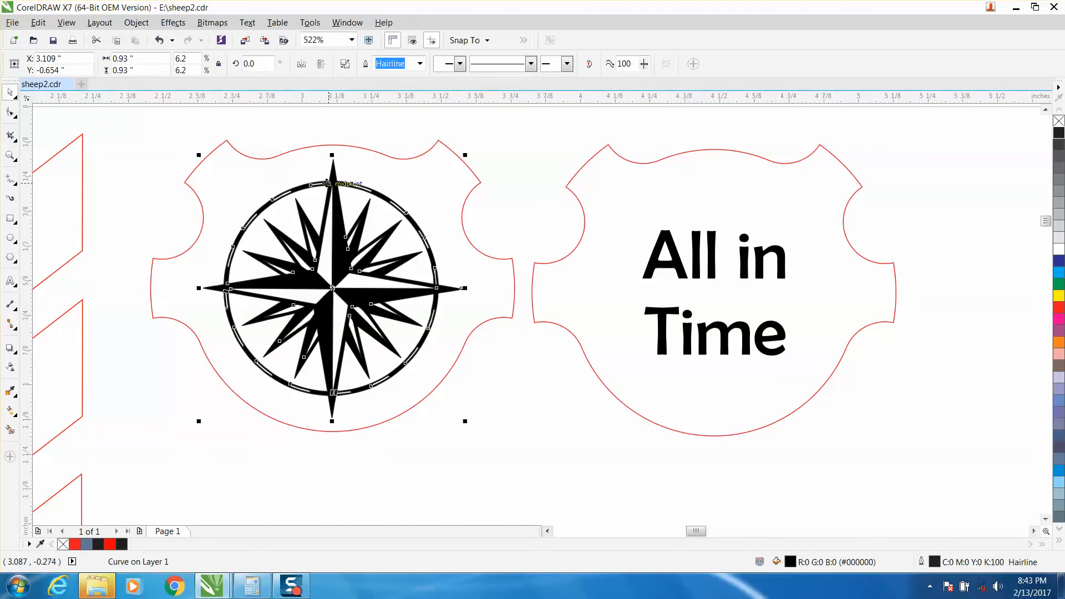
pyautogui.moveTo(940, 568)
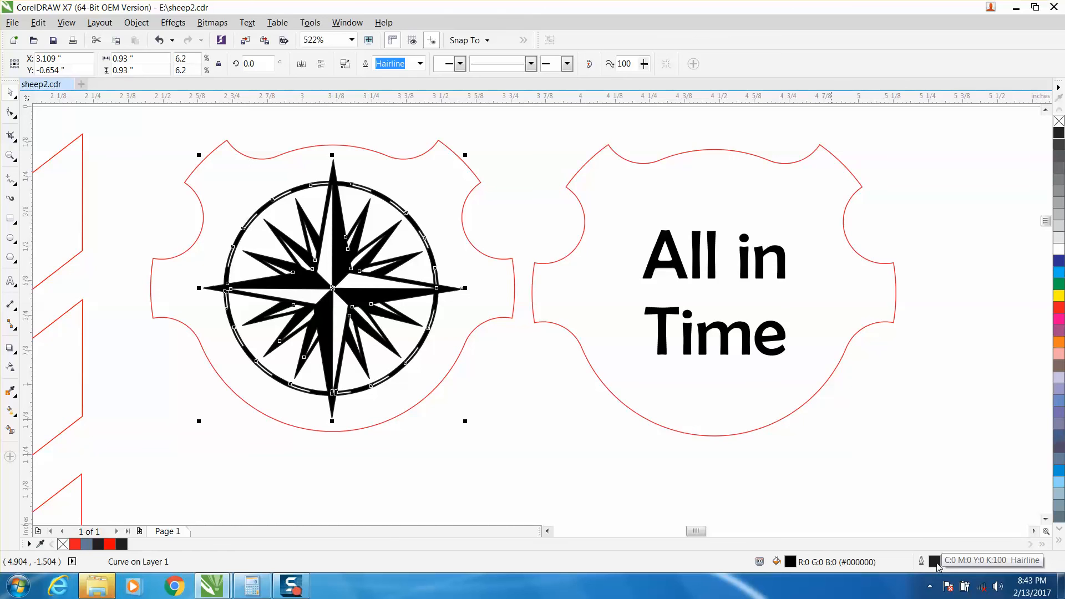
pyautogui.moveTo(530, 490)
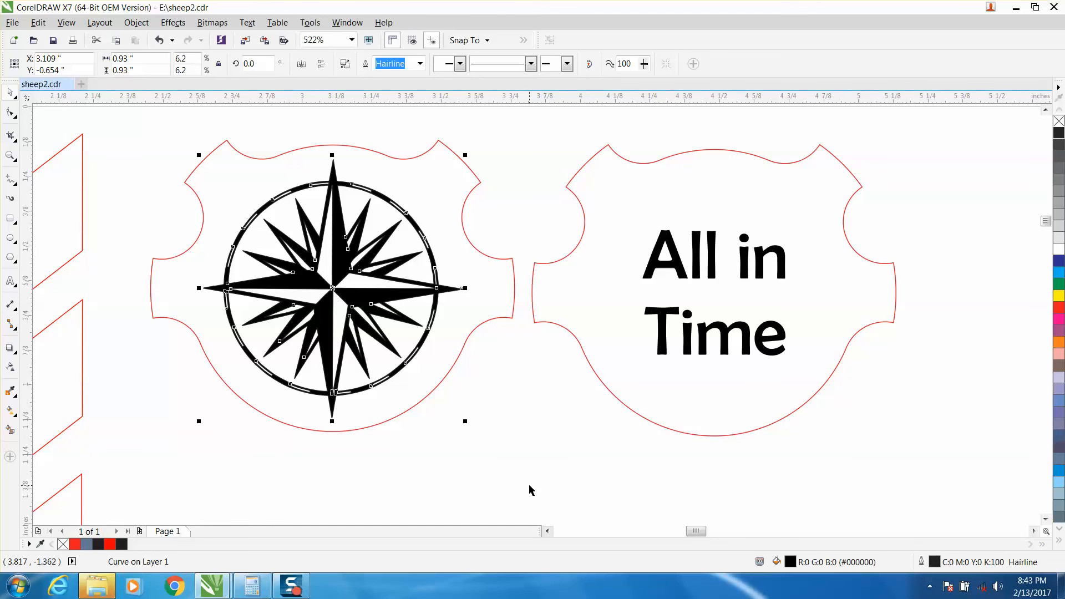
pyautogui.moveTo(306, 258)
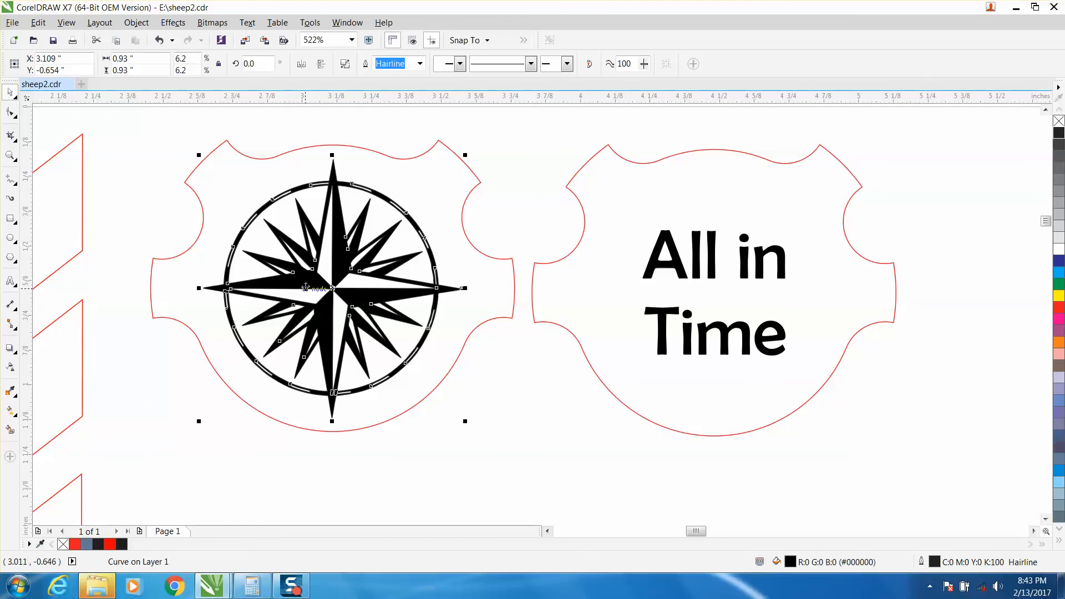
pyautogui.moveTo(710, 234)
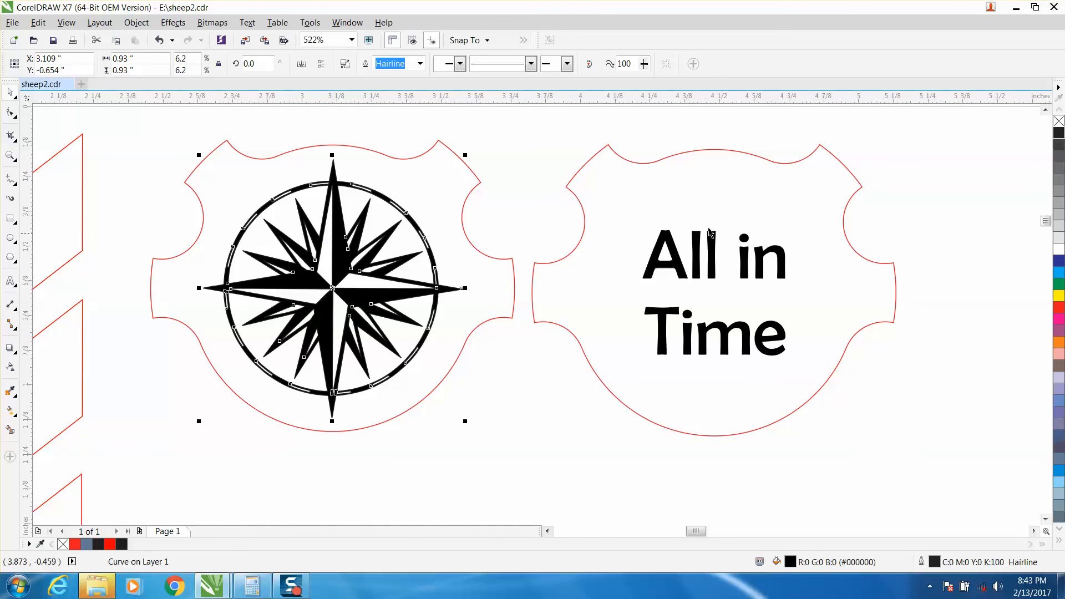
pyautogui.click(1058, 121)
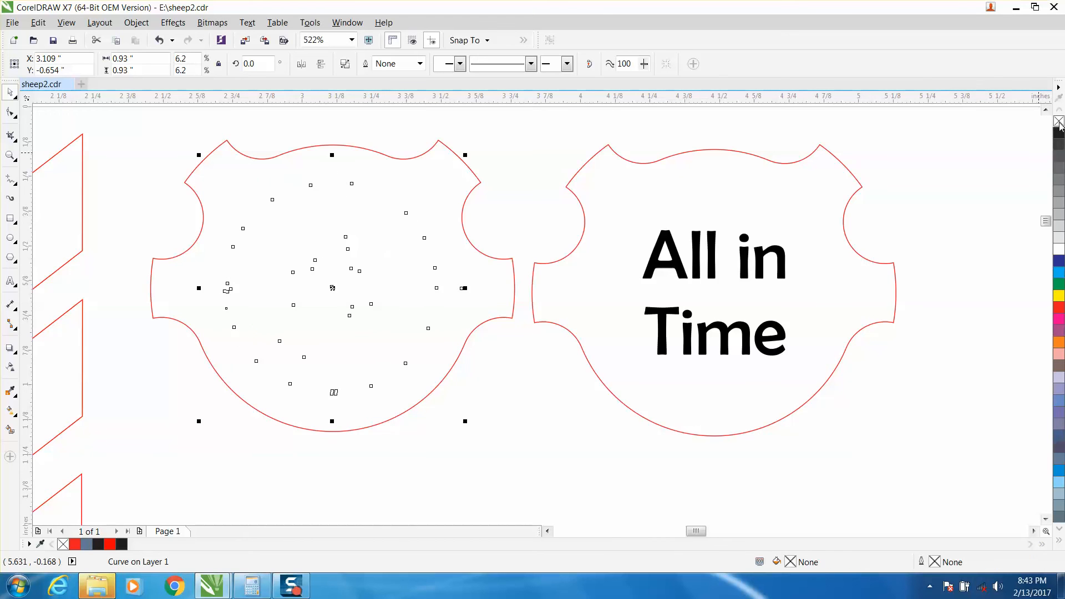
pyautogui.click(1058, 133)
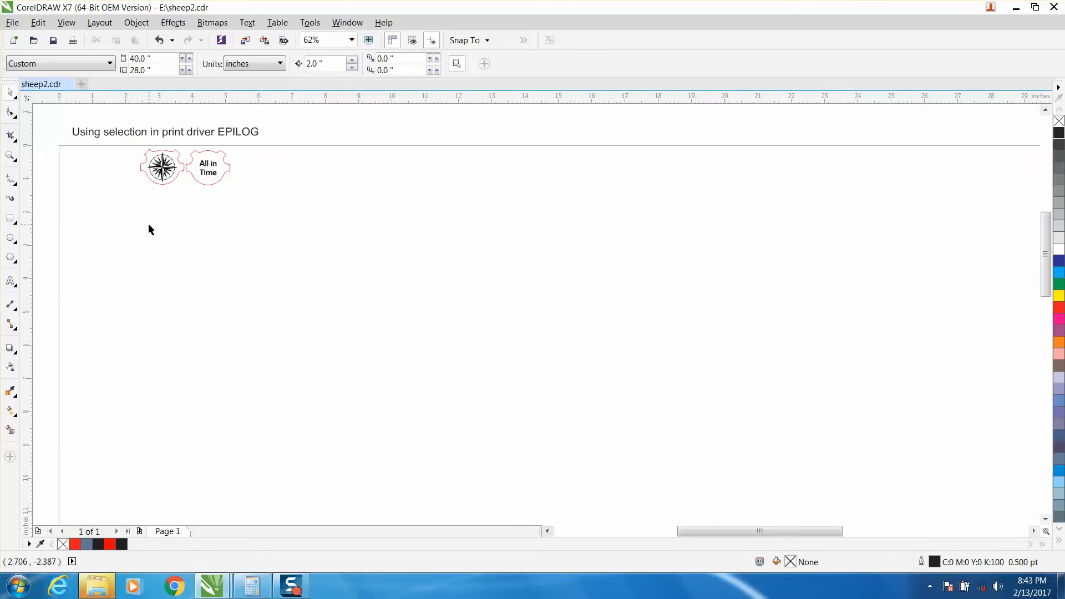
pyautogui.click(9, 155)
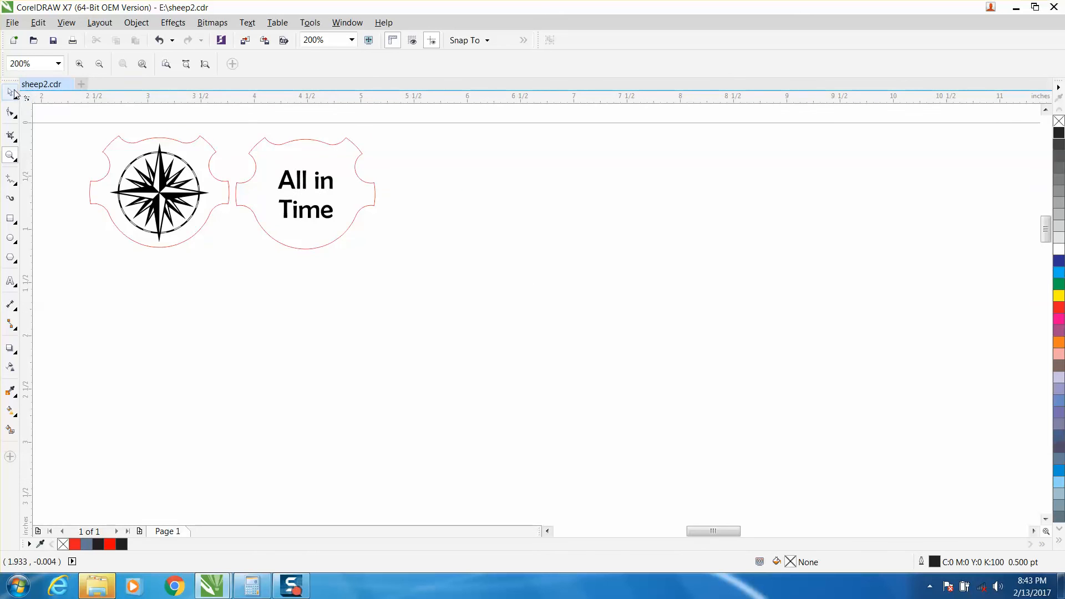
pyautogui.click(10, 93)
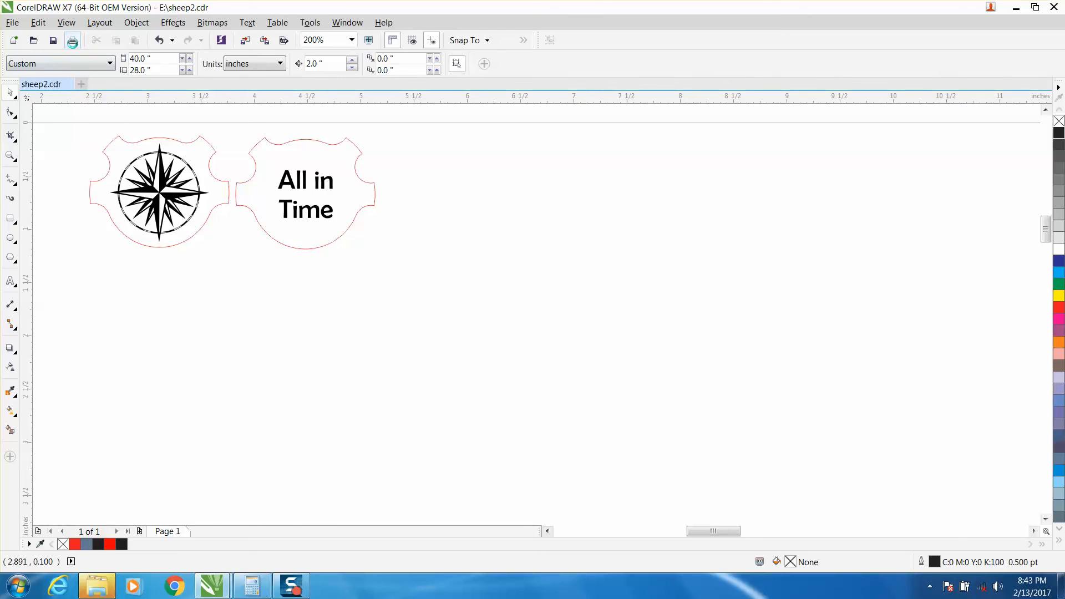
pyautogui.click(73, 40)
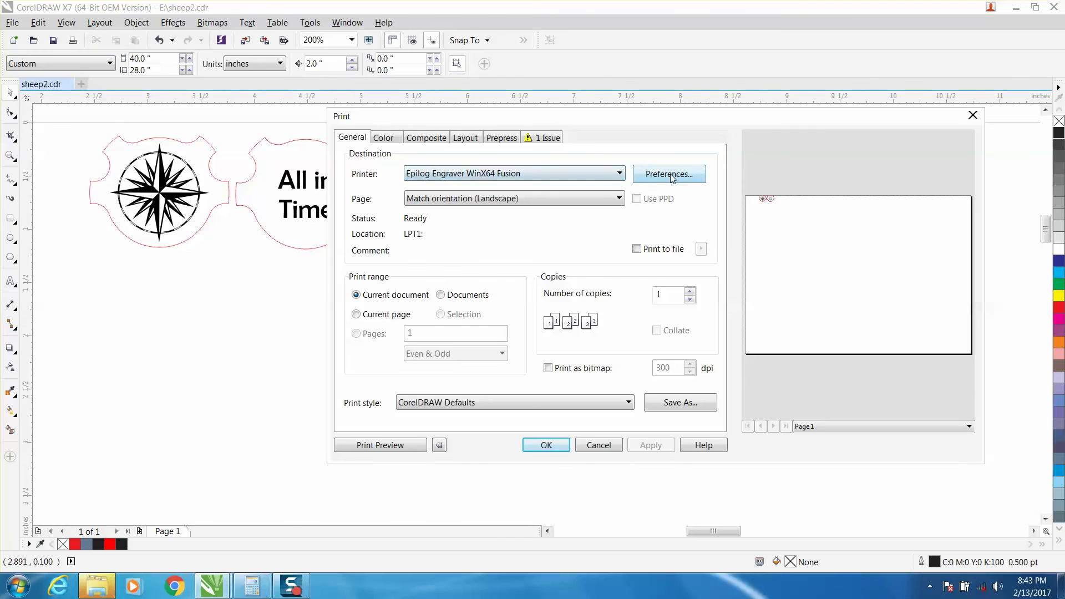
pyautogui.click(669, 173)
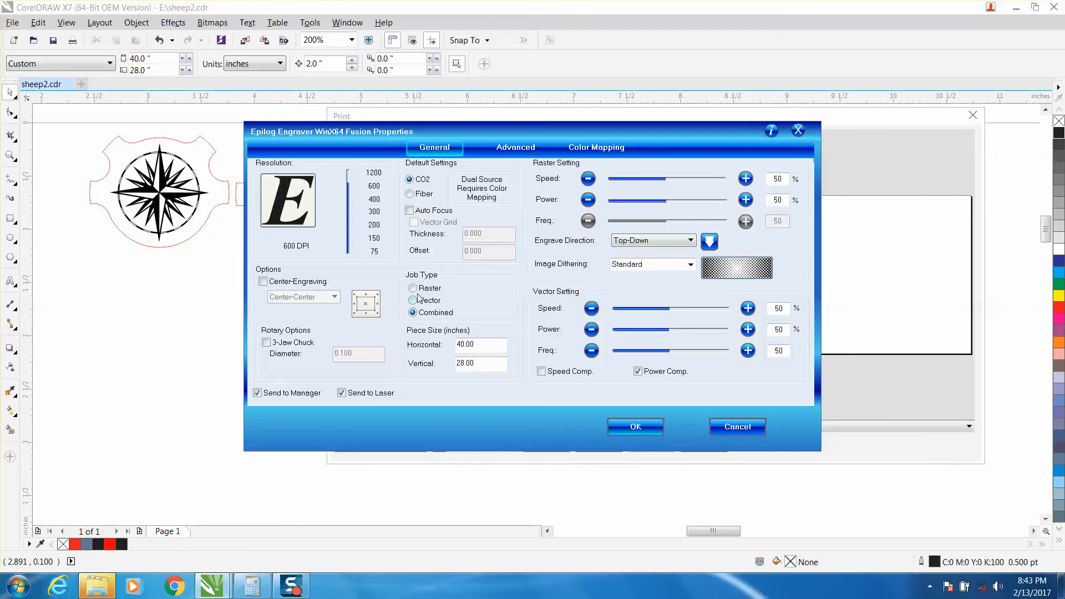
pyautogui.click(412, 289)
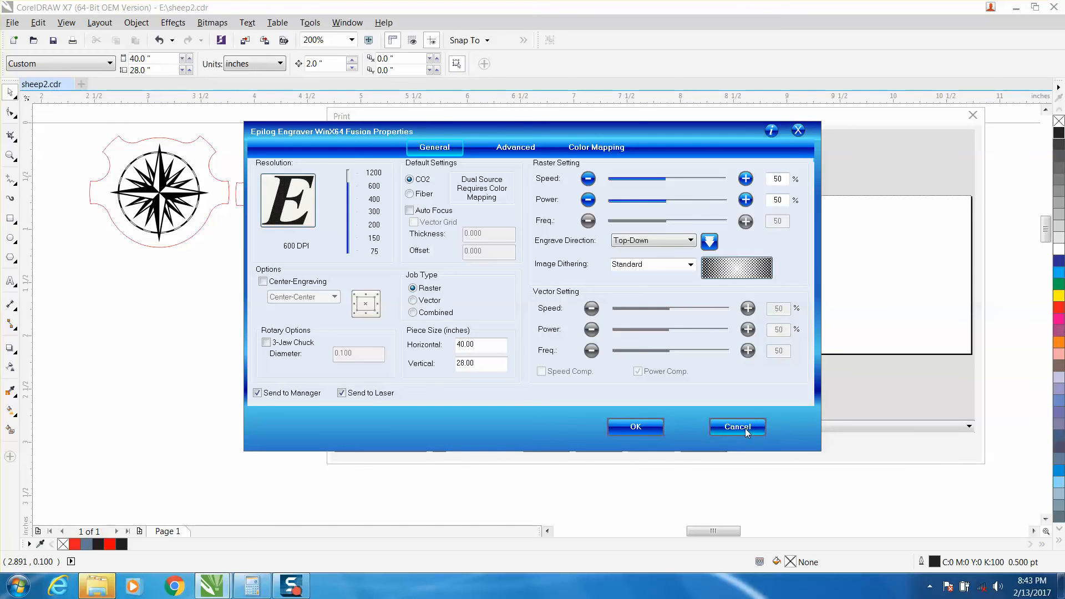
pyautogui.click(738, 426)
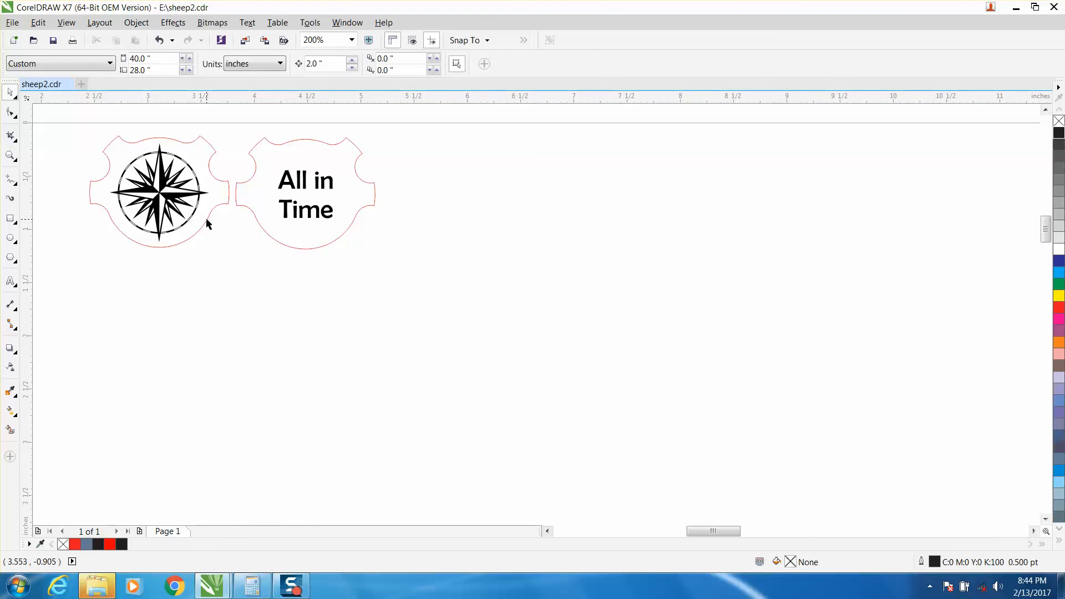
pyautogui.moveTo(231, 294)
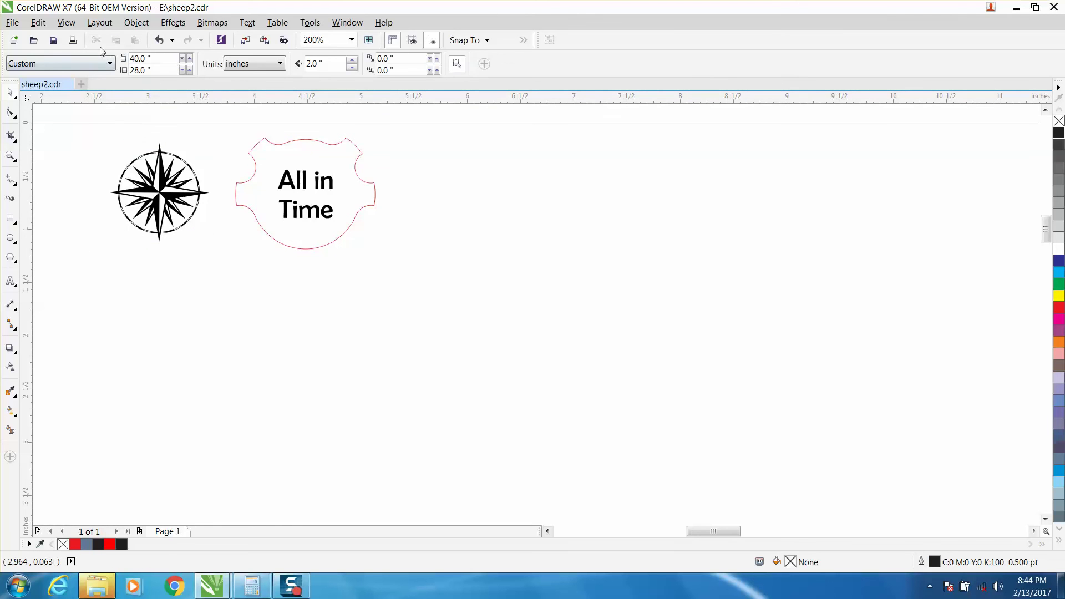
# Select only the compass badge's red hairline outline curve.
pyautogui.click(159, 193)
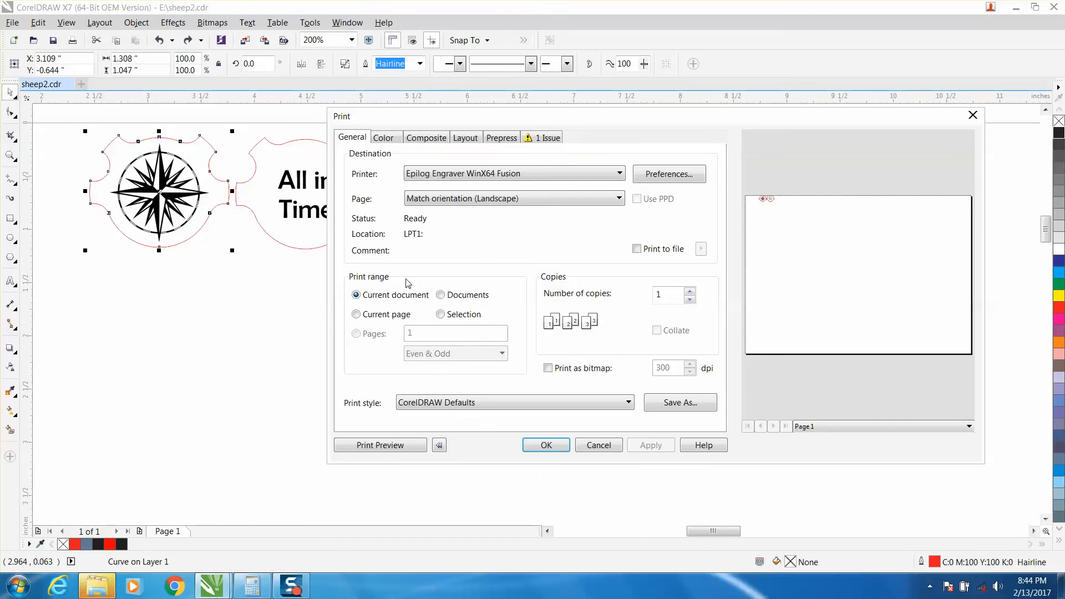
# Print the Selection to the Epilog with Job Type set to Vector, sending the outline as a cut.
pyautogui.click(440, 314)
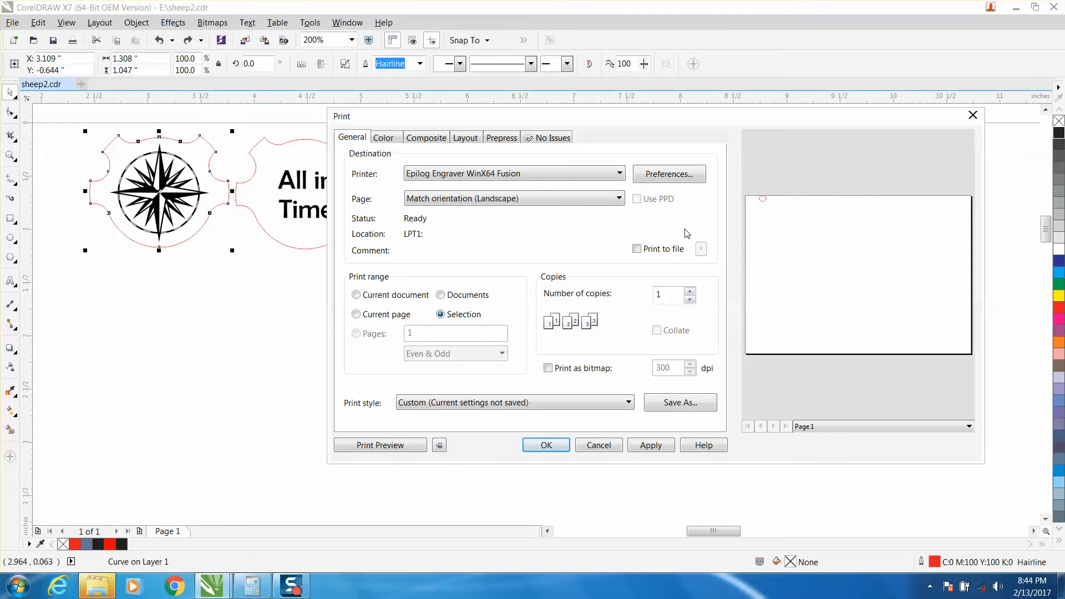
pyautogui.moveTo(757, 201)
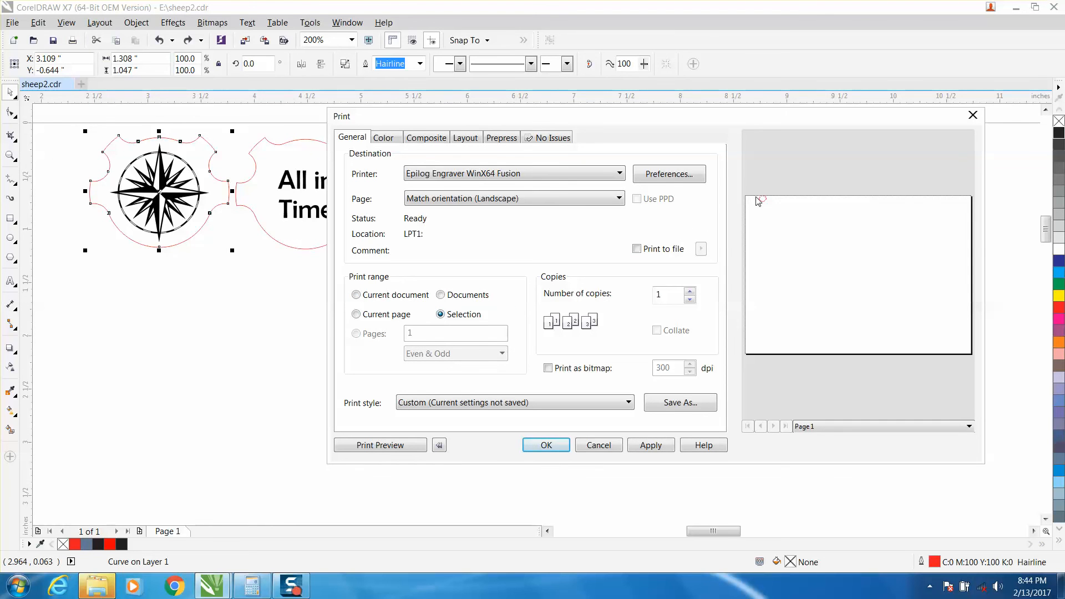
pyautogui.moveTo(773, 207)
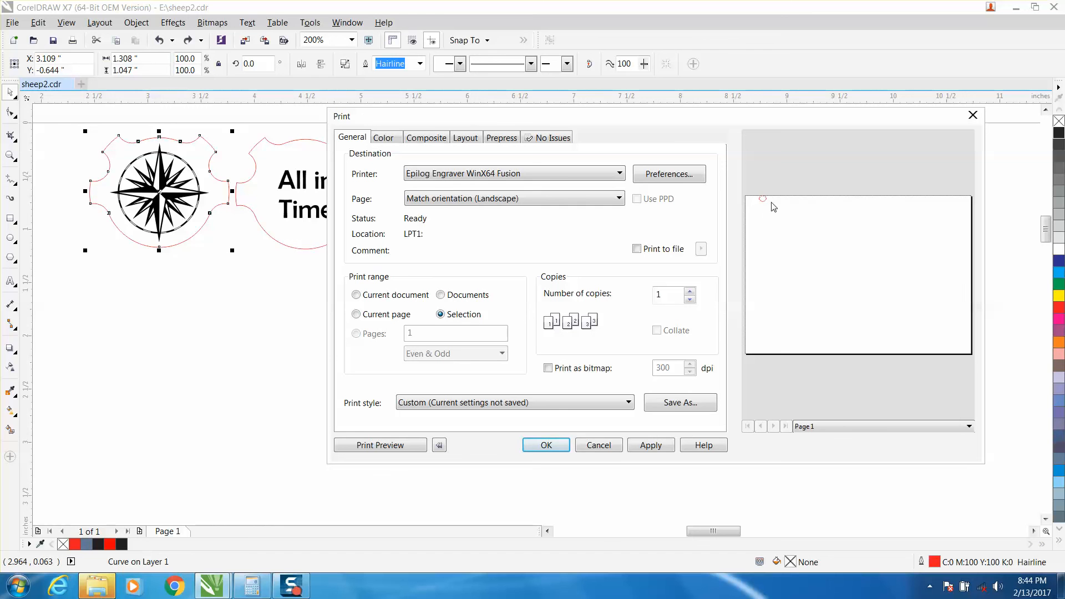
pyautogui.moveTo(767, 202)
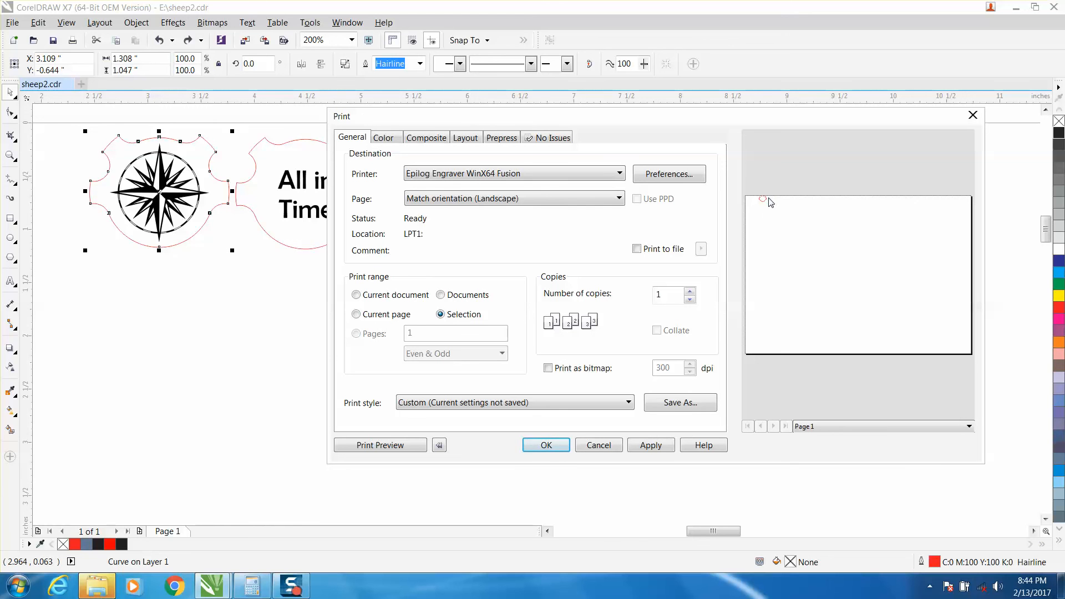
pyautogui.click(670, 173)
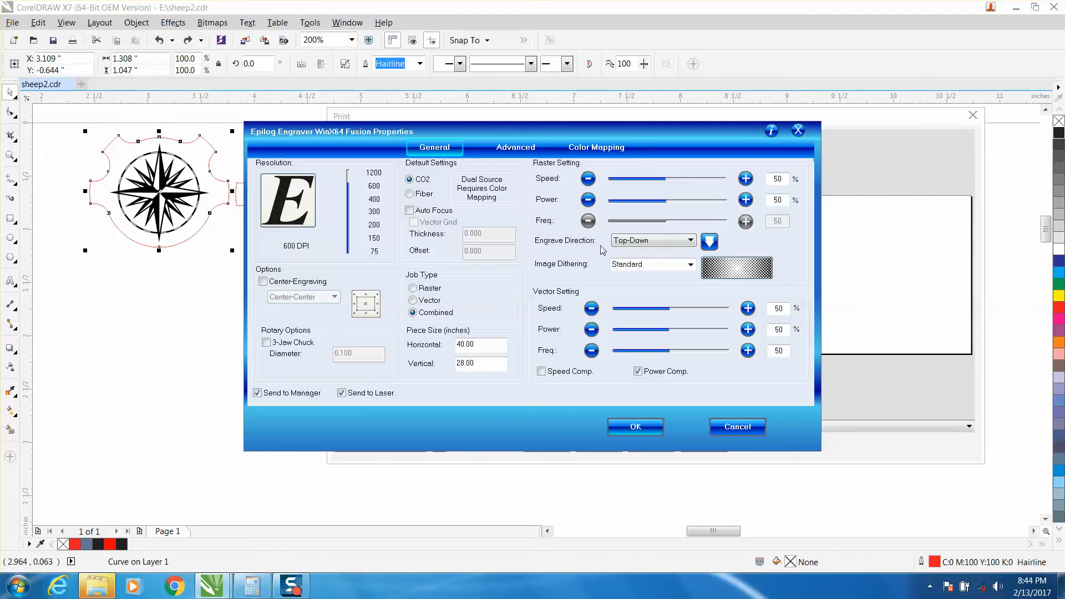
pyautogui.click(410, 300)
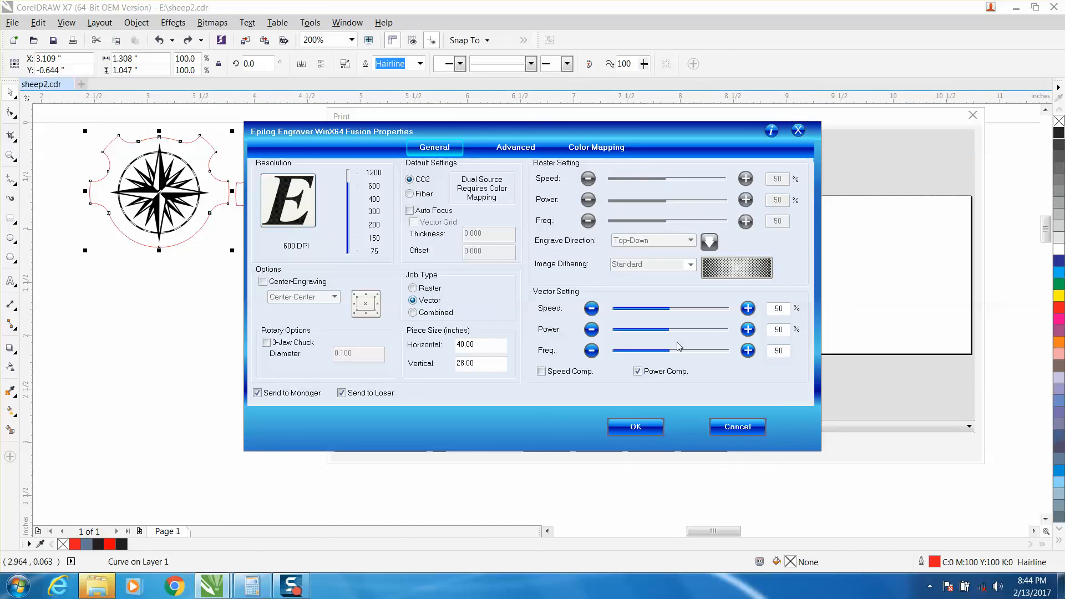
pyautogui.click(635, 426)
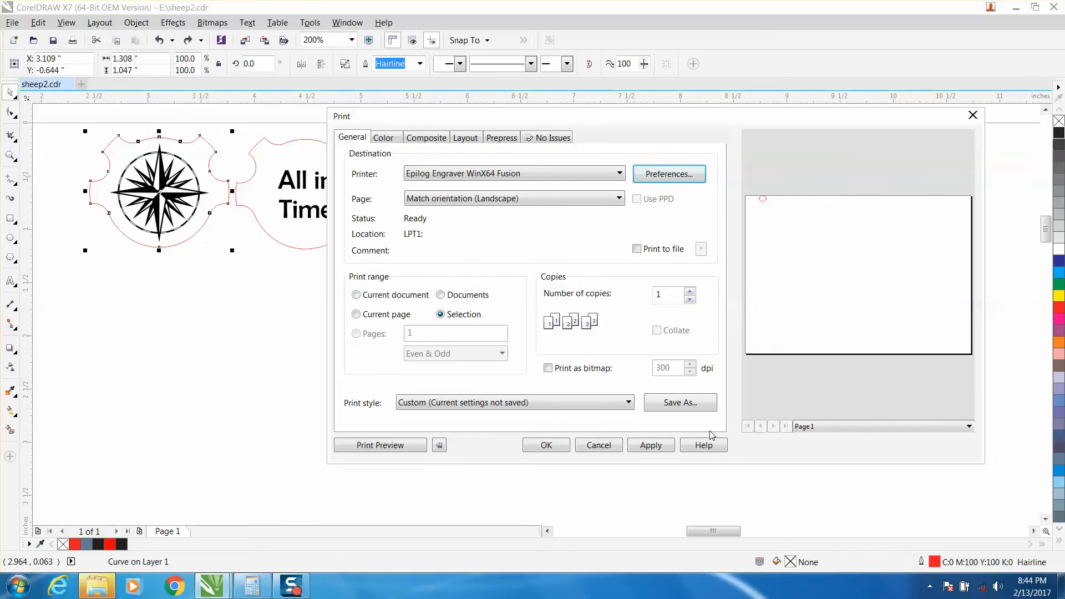
pyautogui.click(598, 445)
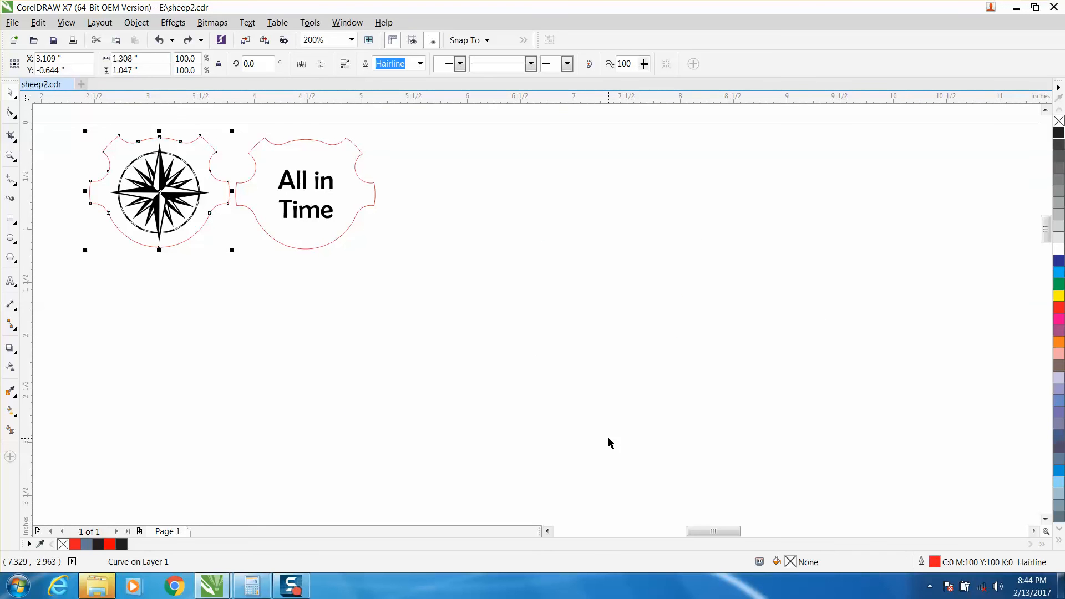